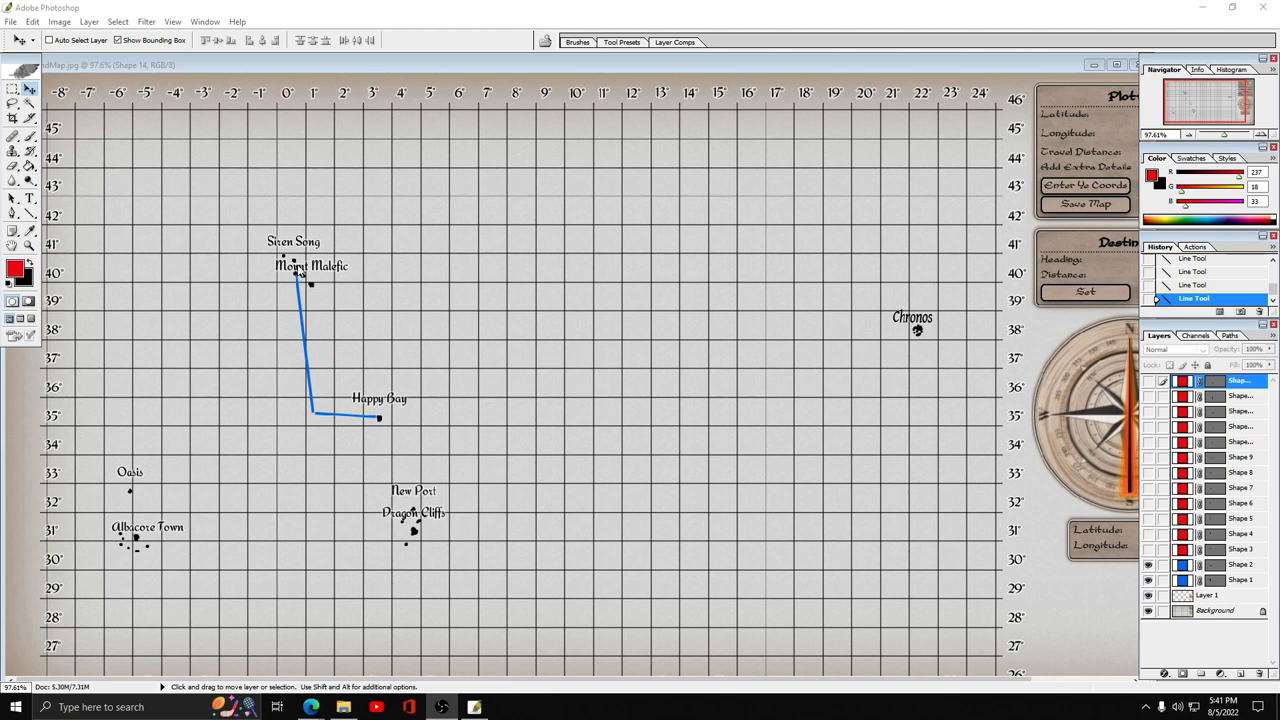
pyautogui.moveTo(88, 305)
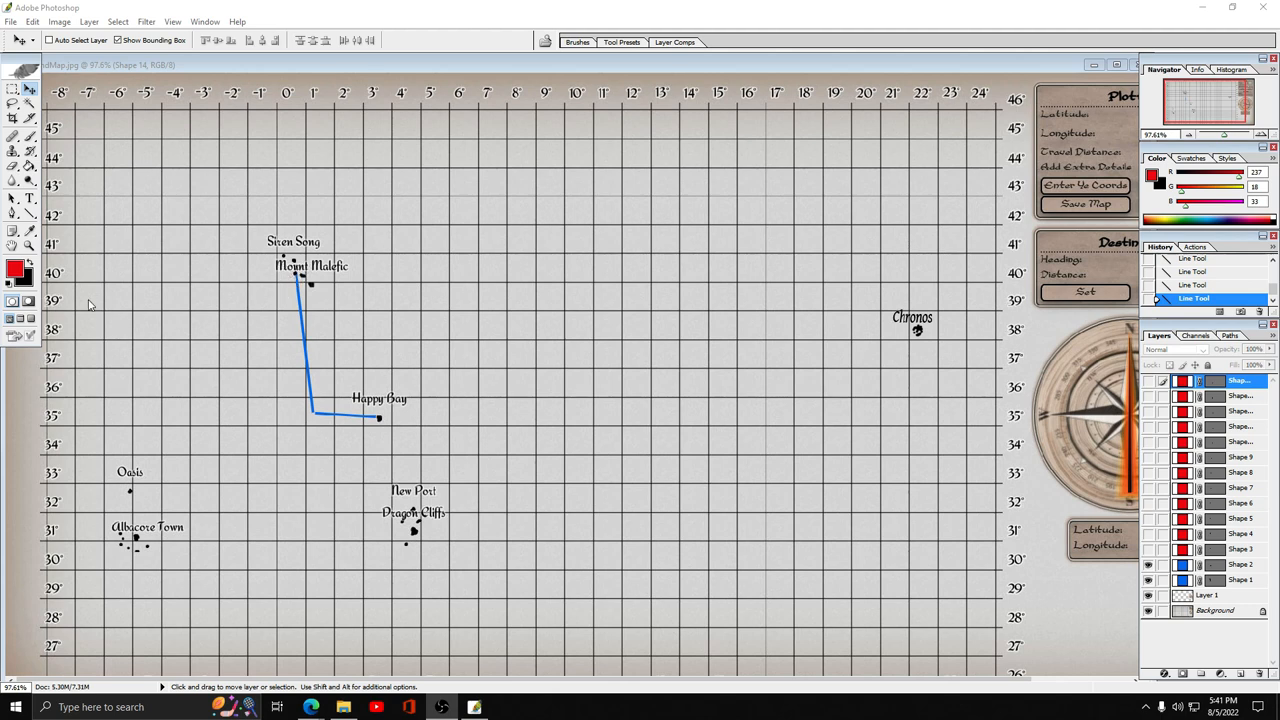
pyautogui.moveTo(272, 407)
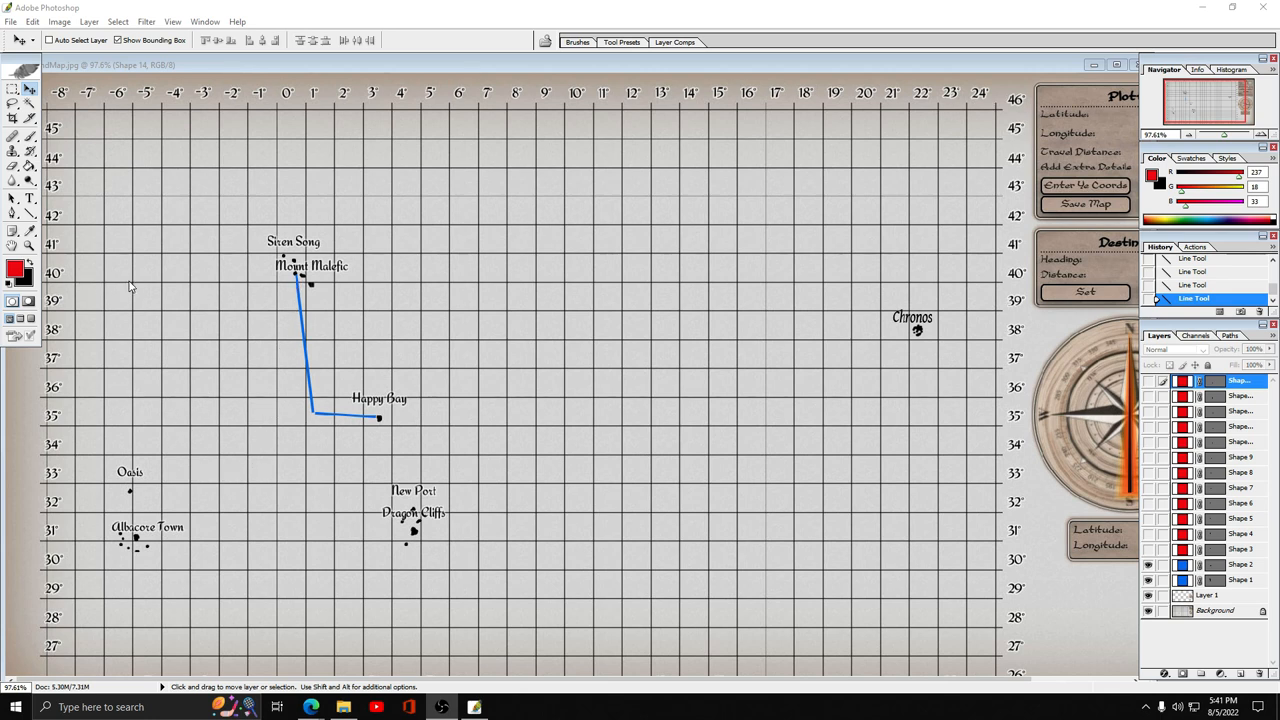
pyautogui.moveTo(228, 446)
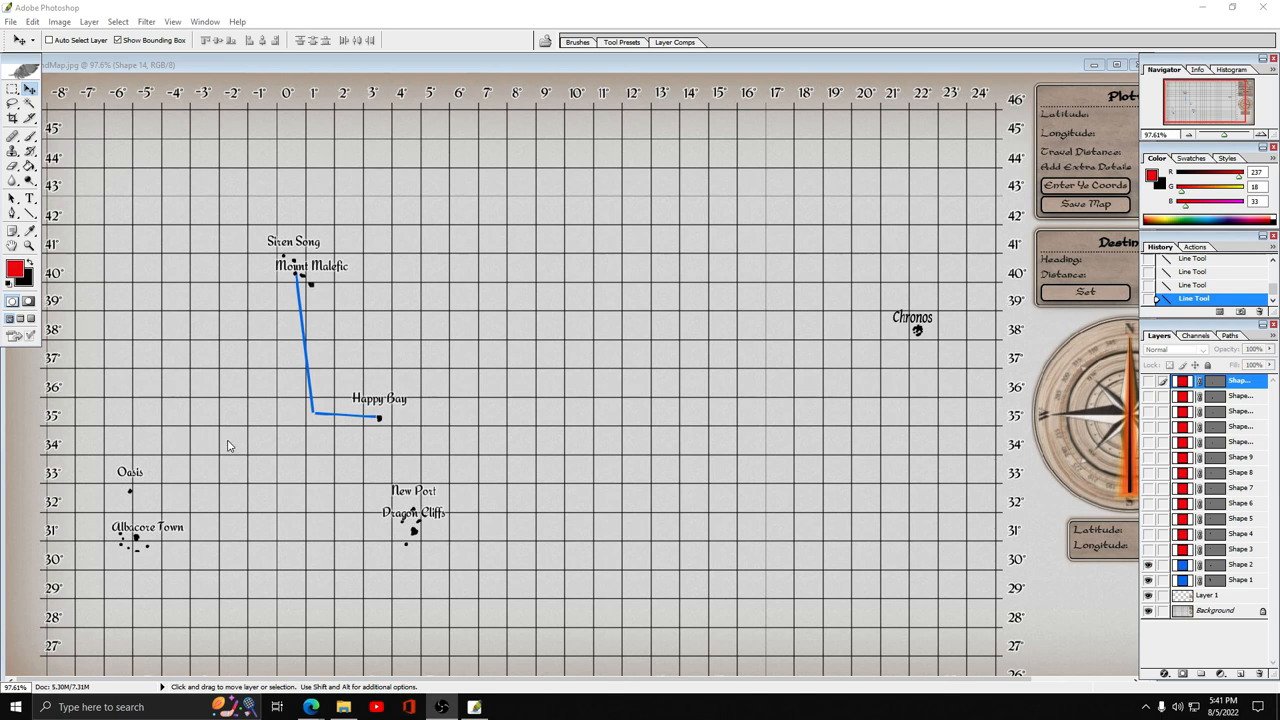
pyautogui.moveTo(295, 270)
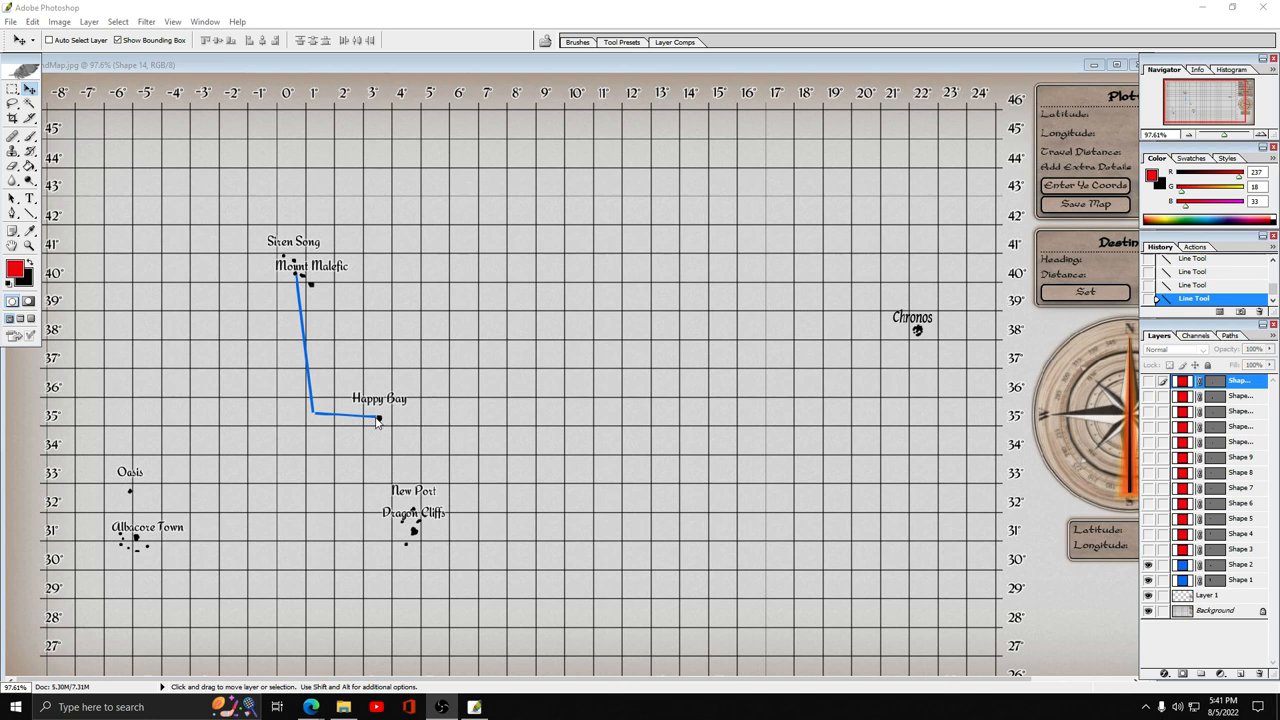
pyautogui.moveTo(300, 282)
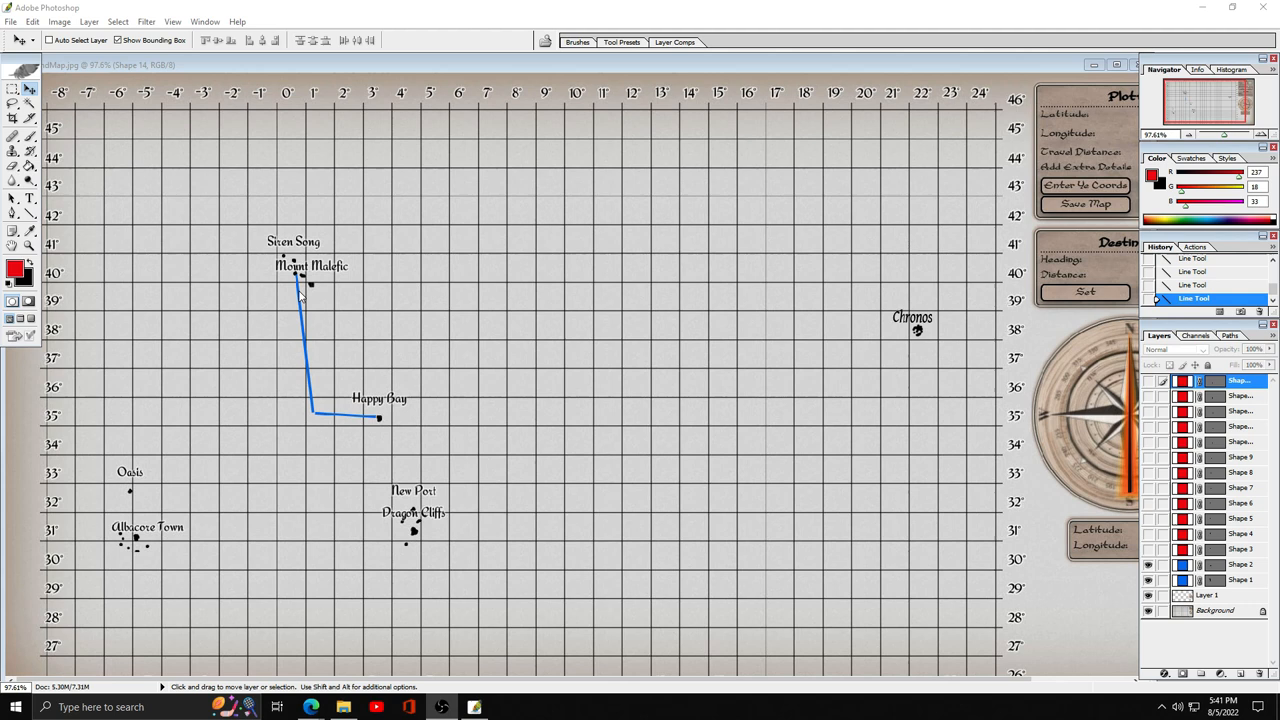
pyautogui.moveTo(300, 290)
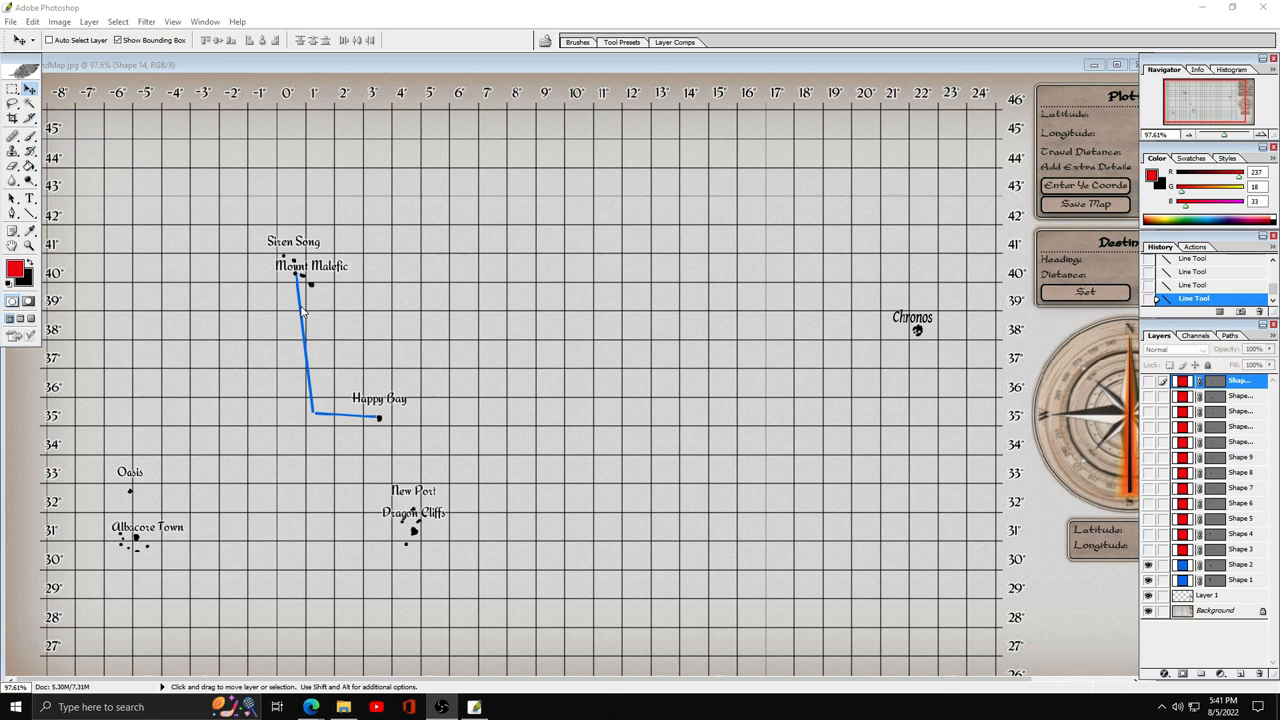
pyautogui.moveTo(305, 358)
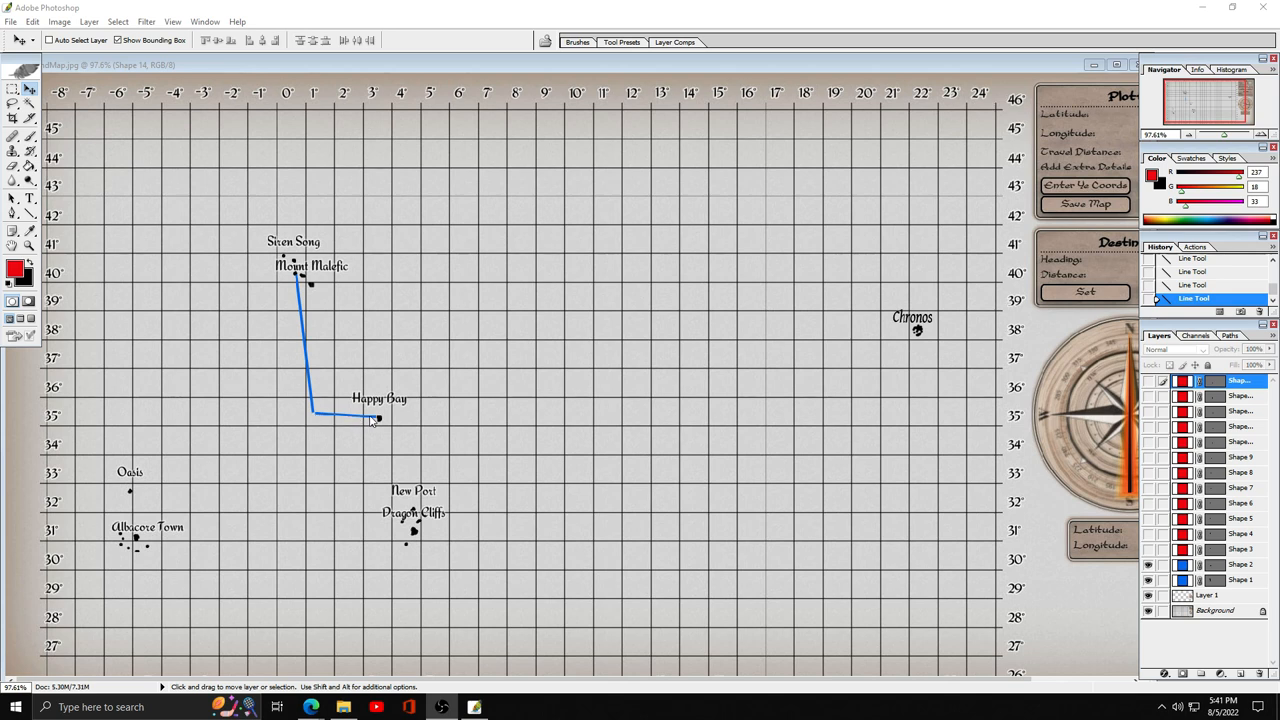
pyautogui.moveTo(337, 430)
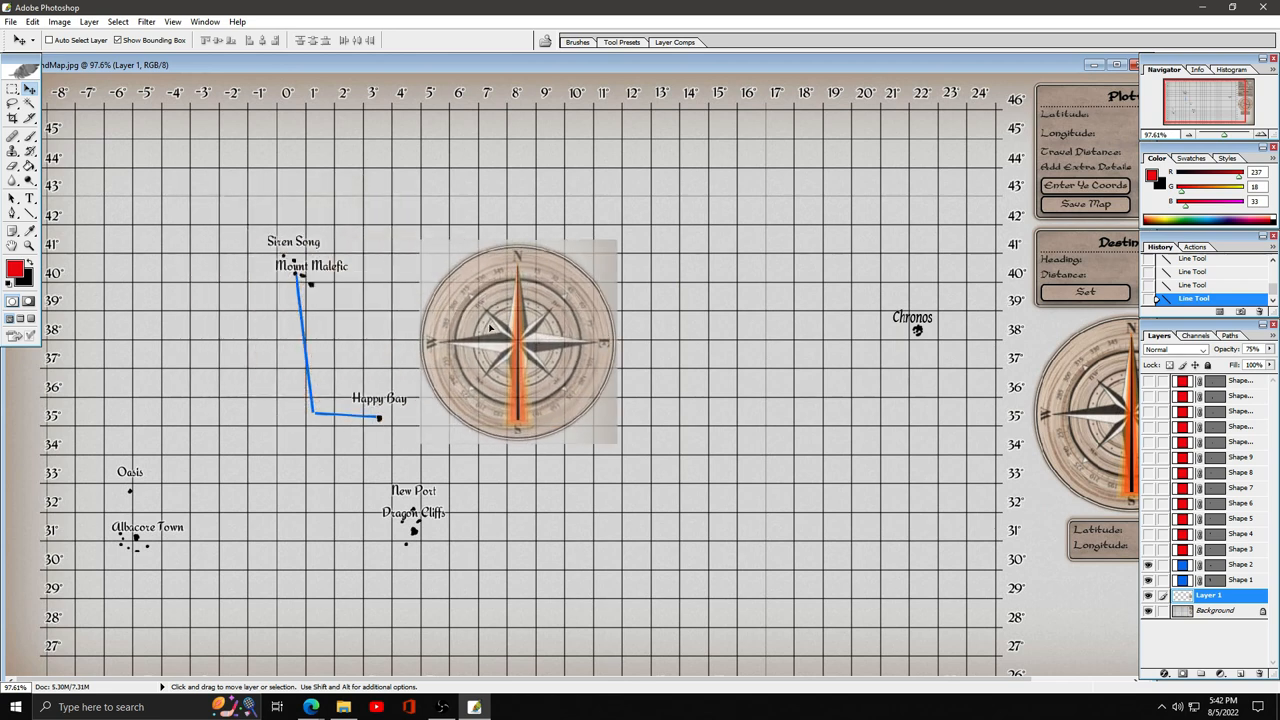
# Drag the semi-transparent compass rose onto the blue route's start beside Mount Malefic.
pyautogui.moveTo(518, 345); pyautogui.dragTo(315, 275)
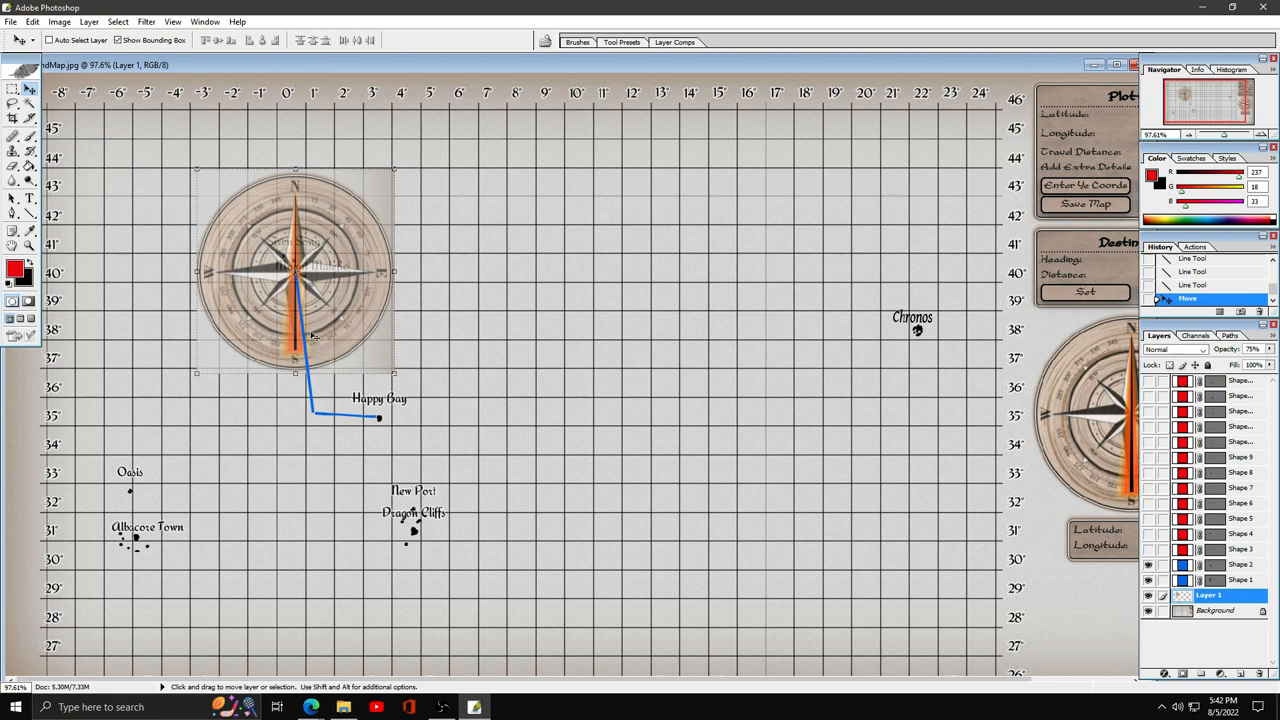
pyautogui.moveTo(300, 285)
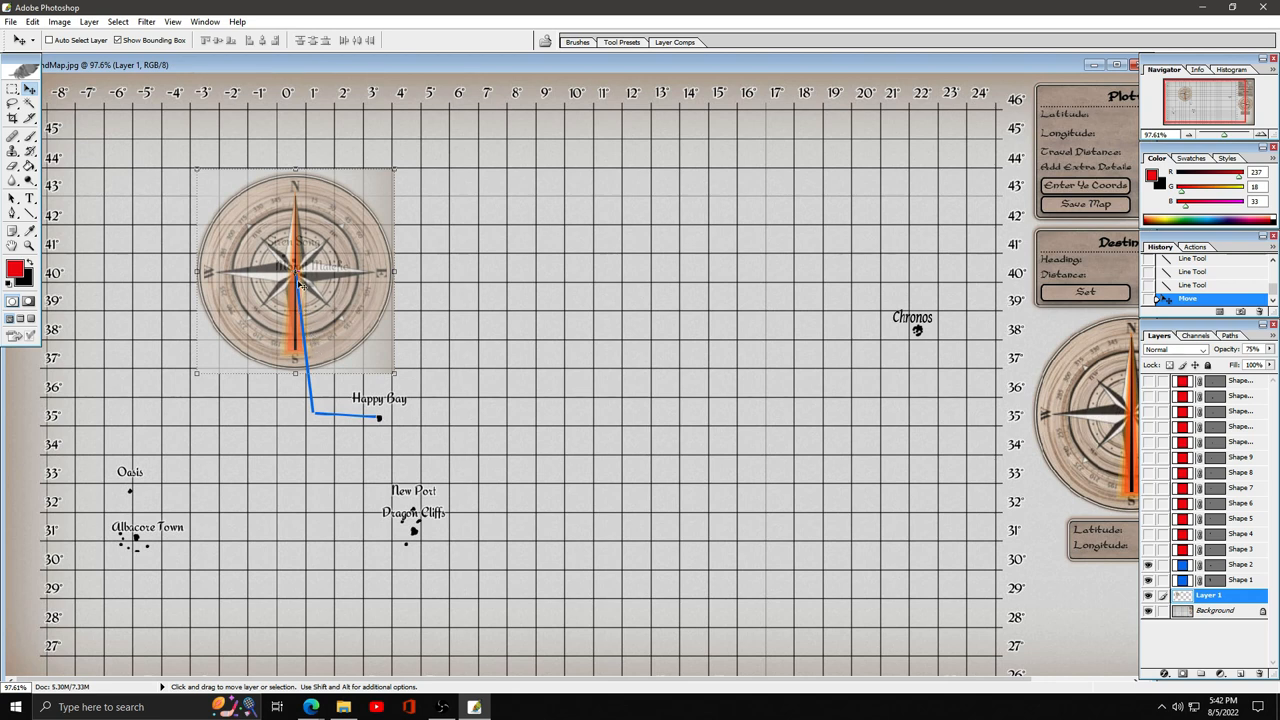
pyautogui.moveTo(320, 355)
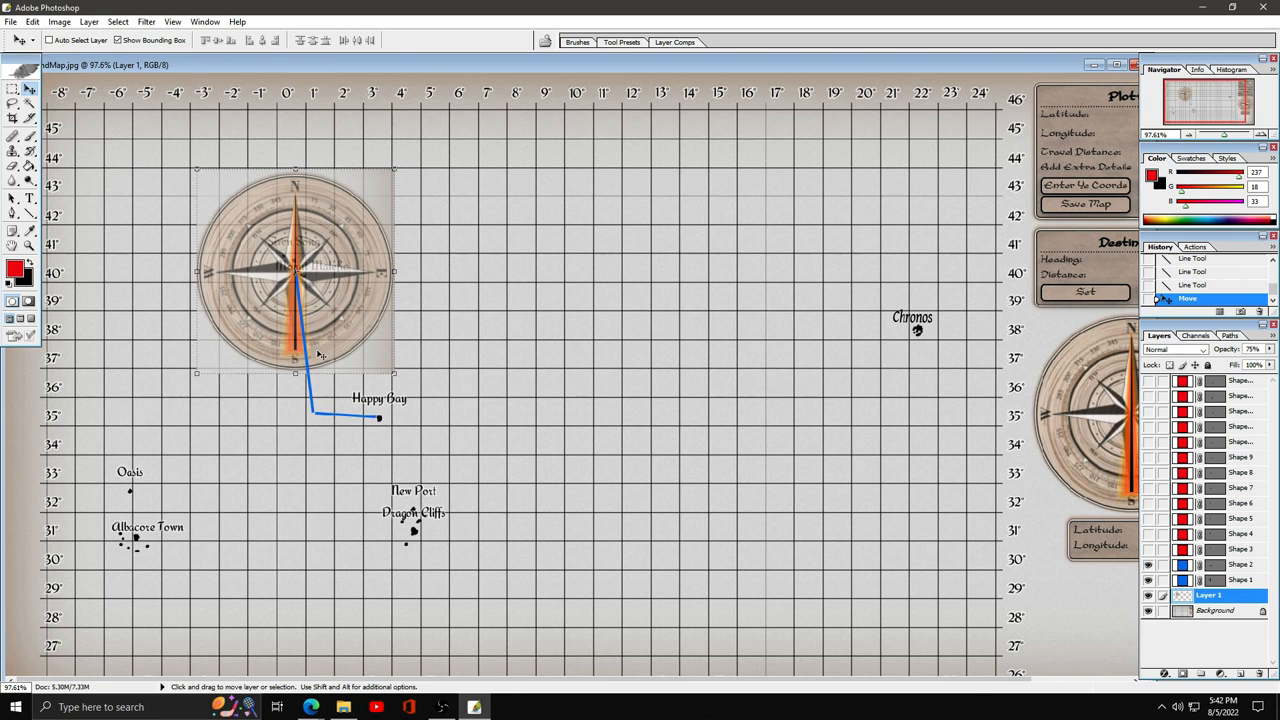
pyautogui.moveTo(300, 285)
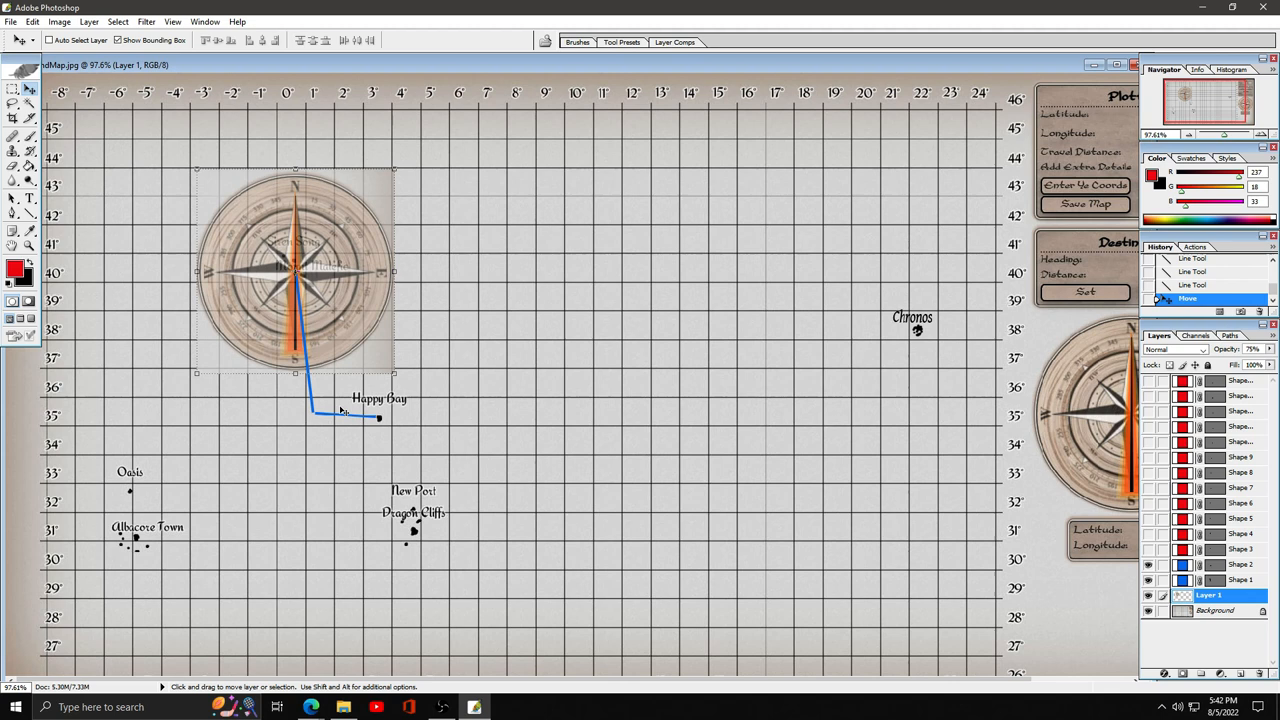
pyautogui.moveTo(320, 312)
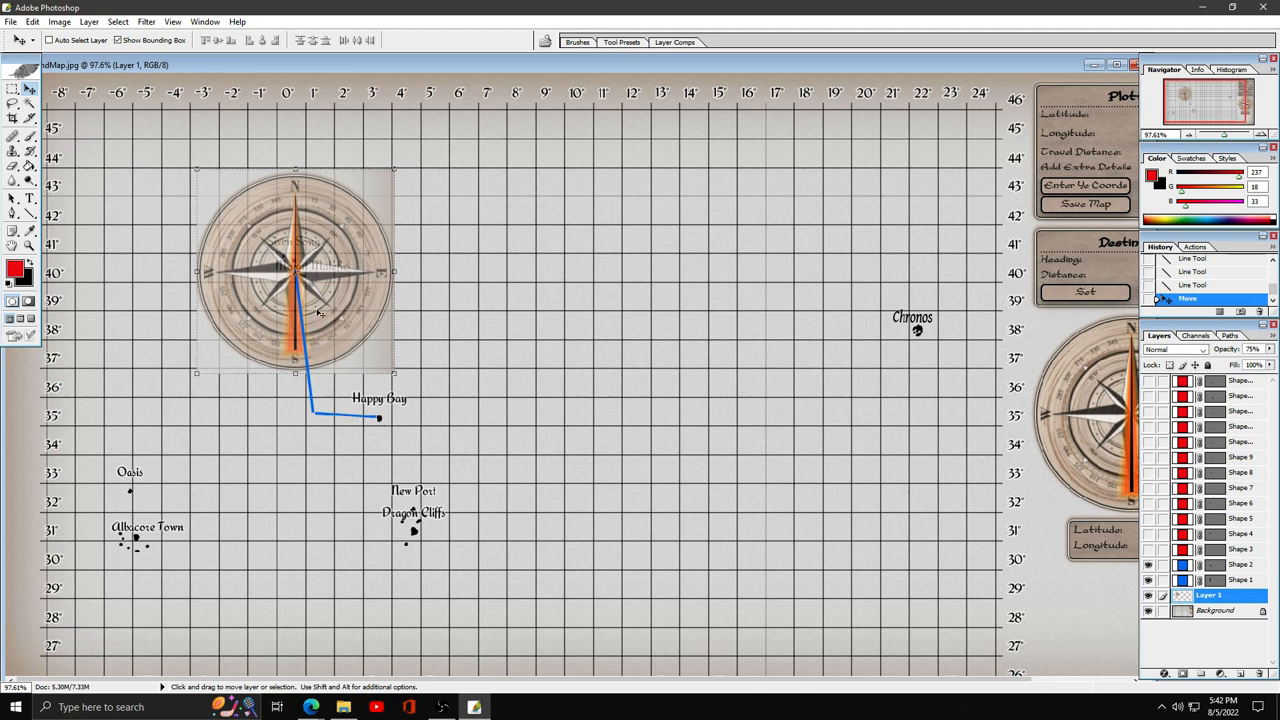
pyautogui.moveTo(315, 318)
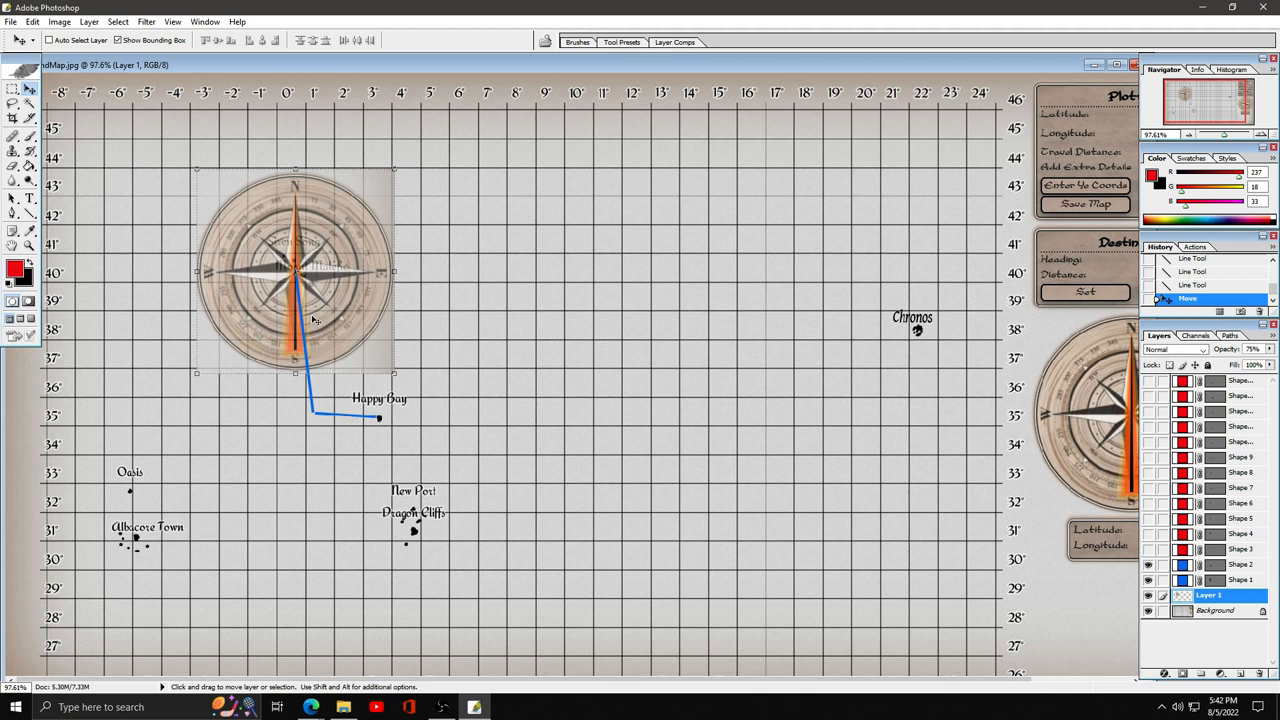
pyautogui.moveTo(305, 285)
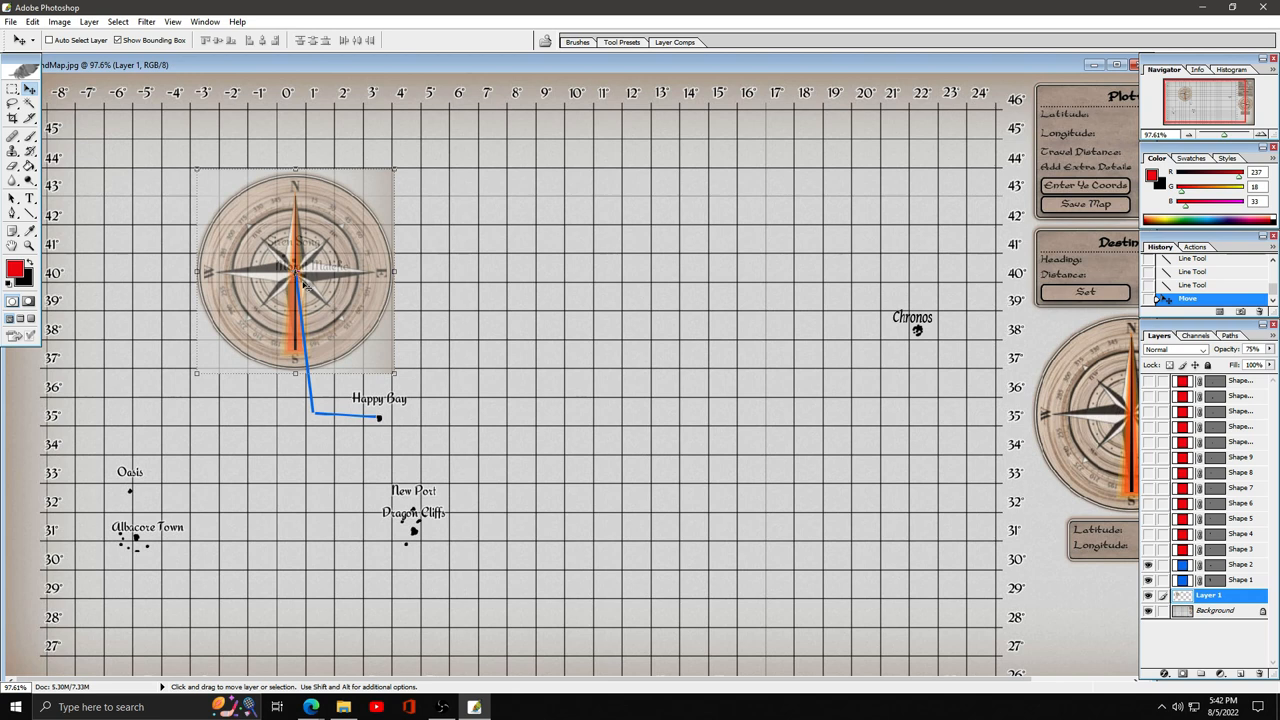
pyautogui.moveTo(357, 342)
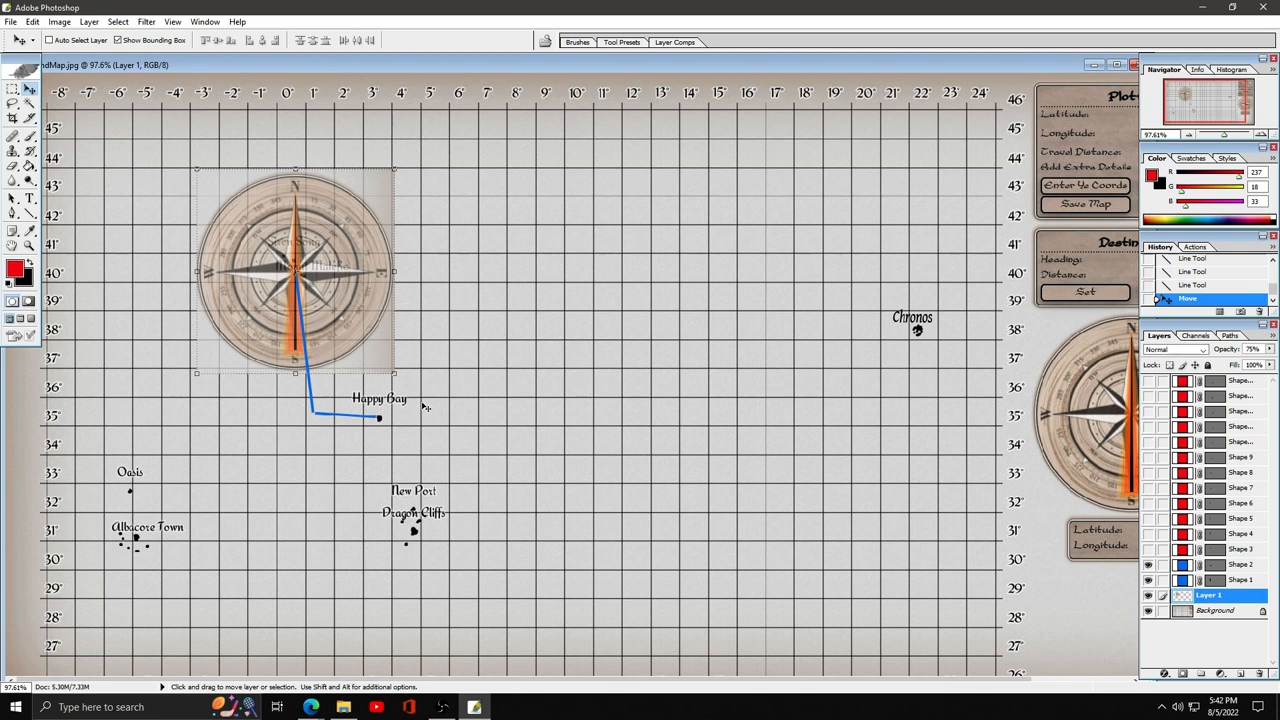
pyautogui.moveTo(318, 330)
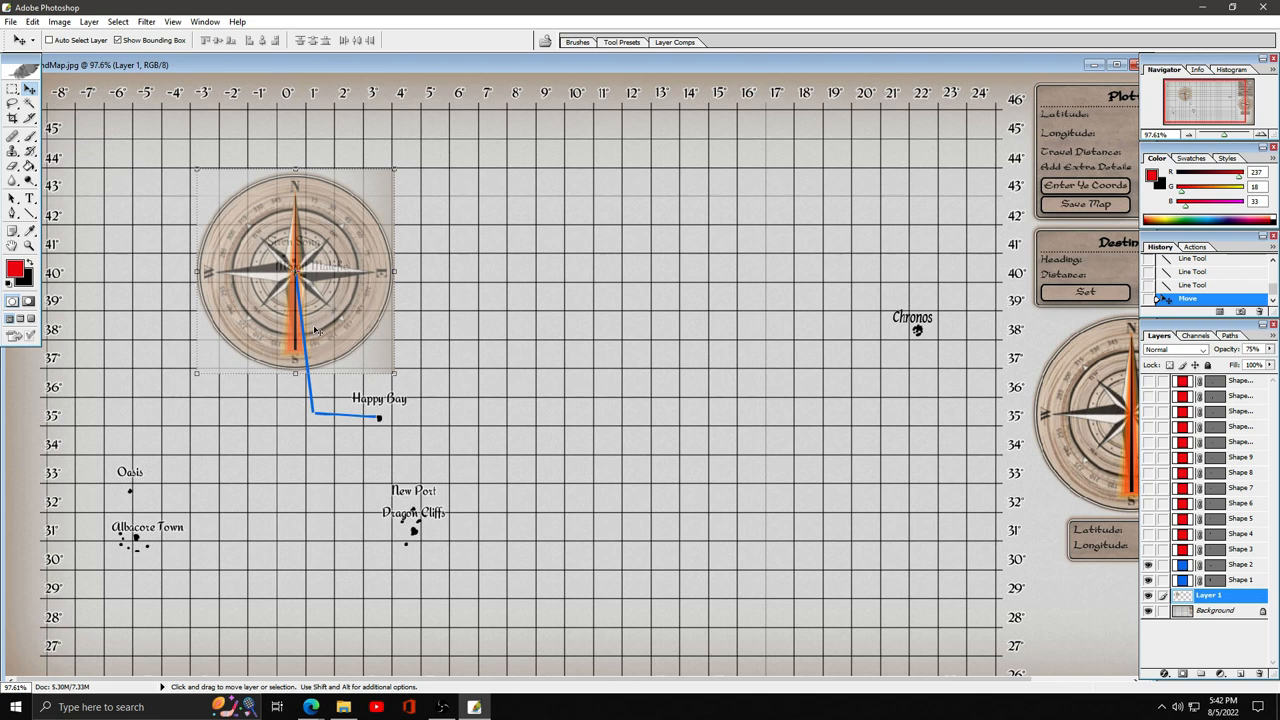
pyautogui.moveTo(330, 305)
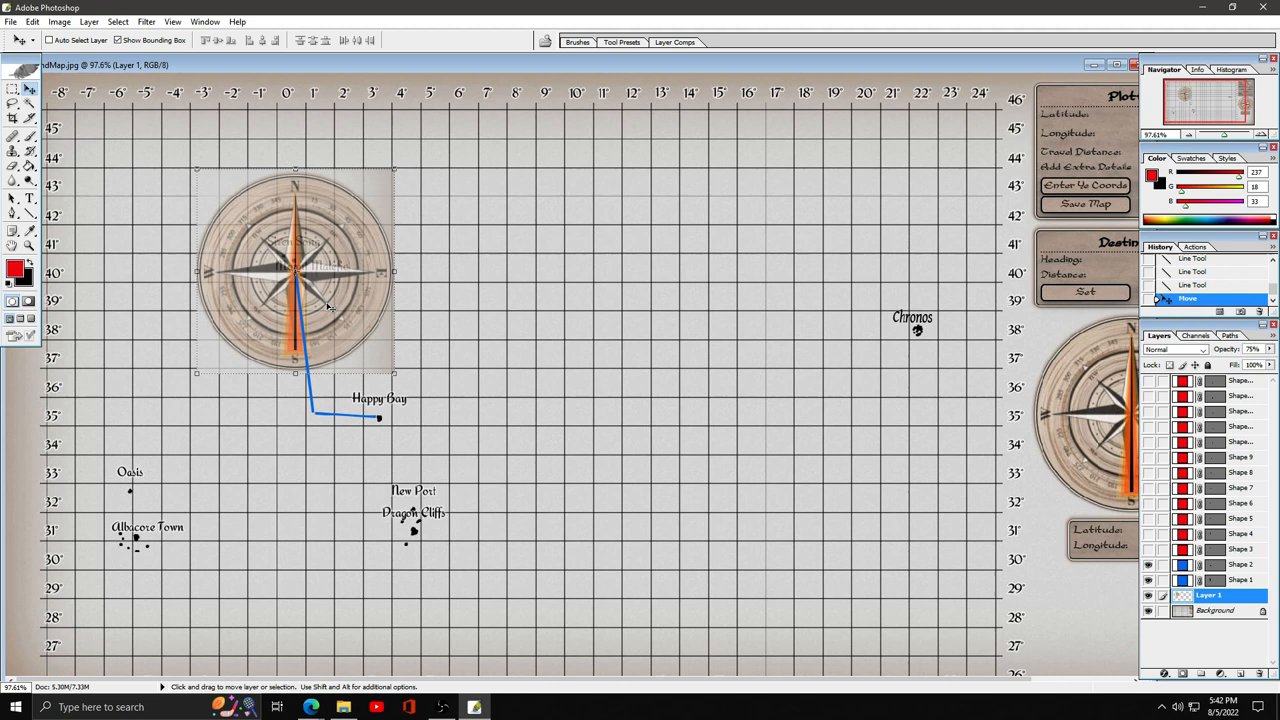
pyautogui.moveTo(395, 380)
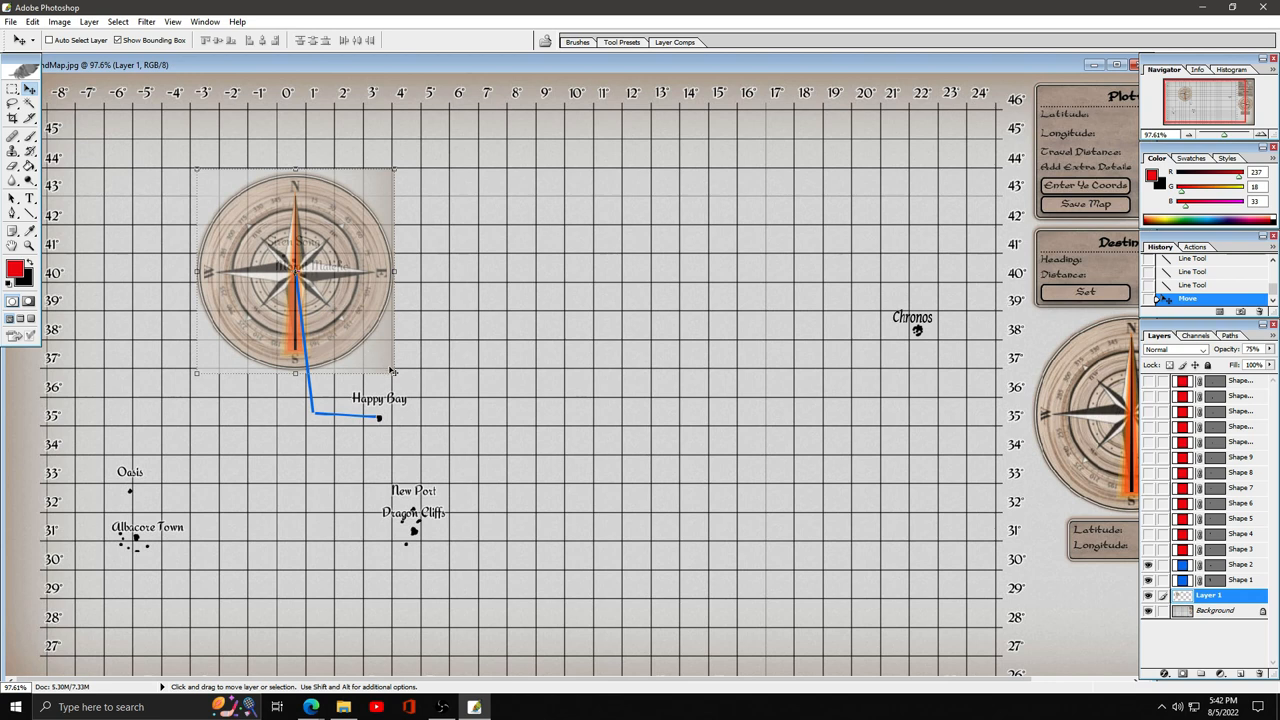
pyautogui.moveTo(400, 525)
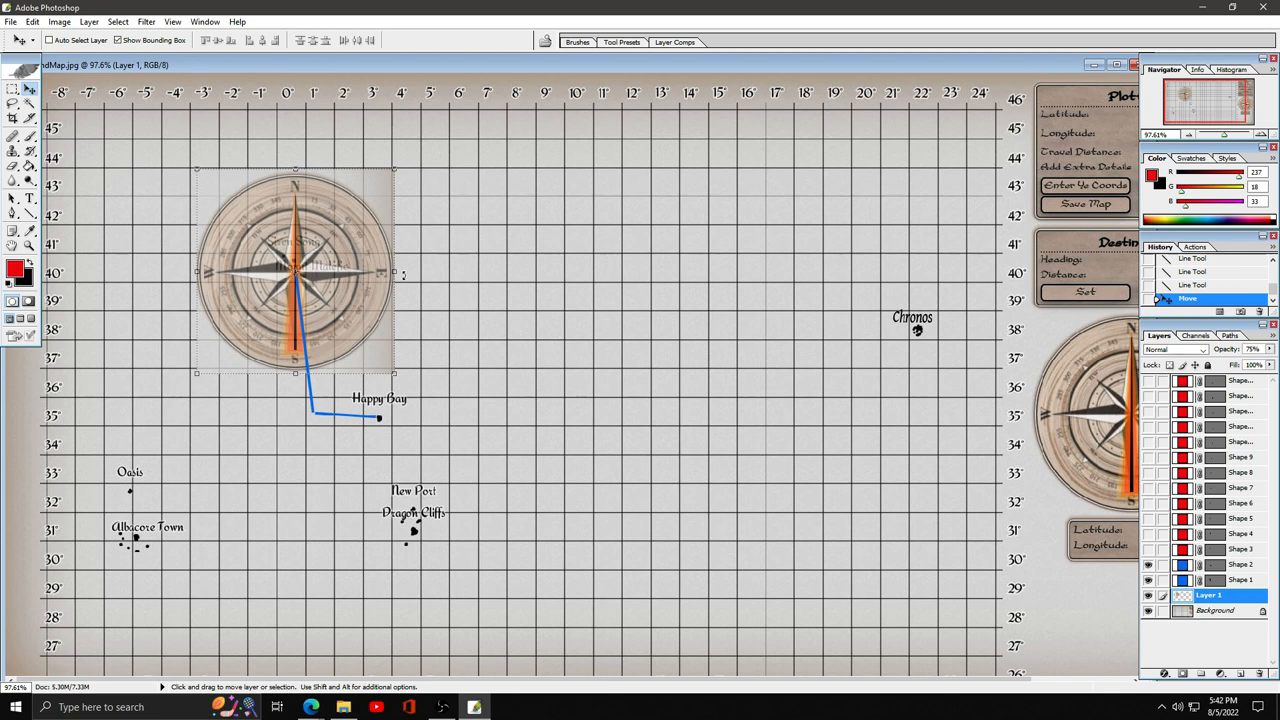
pyautogui.moveTo(406, 459)
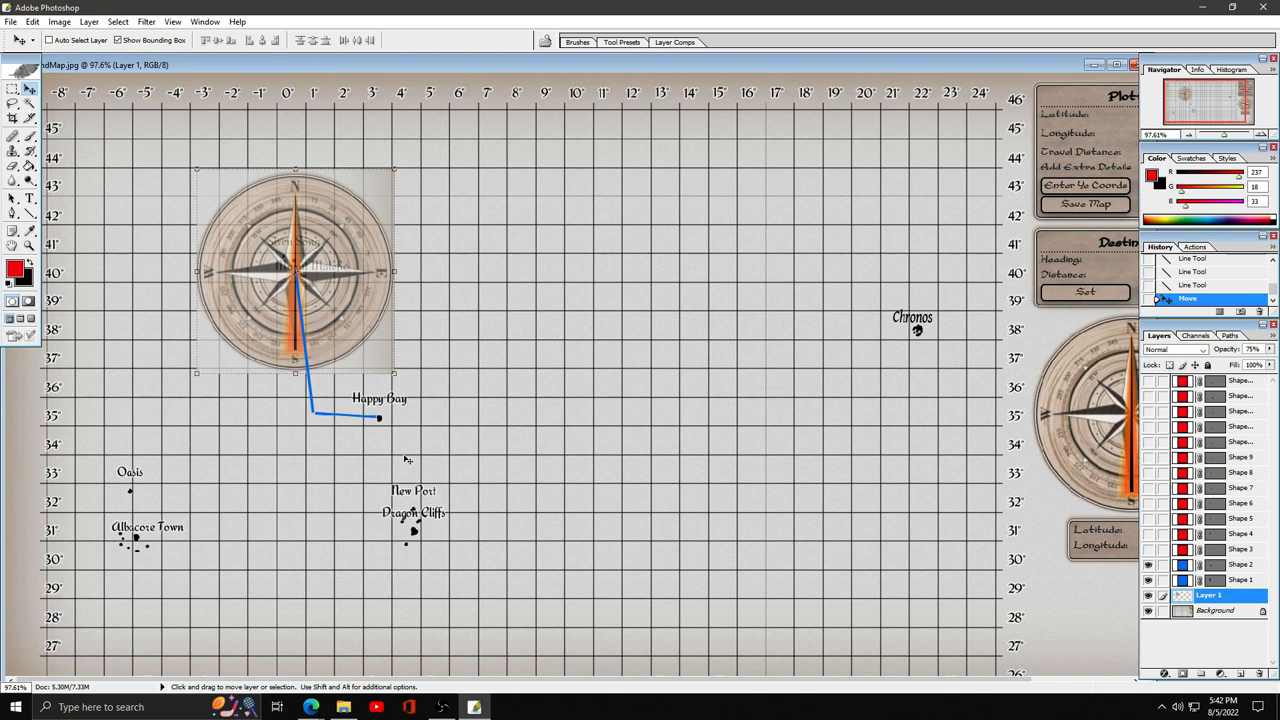
pyautogui.moveTo(370, 293)
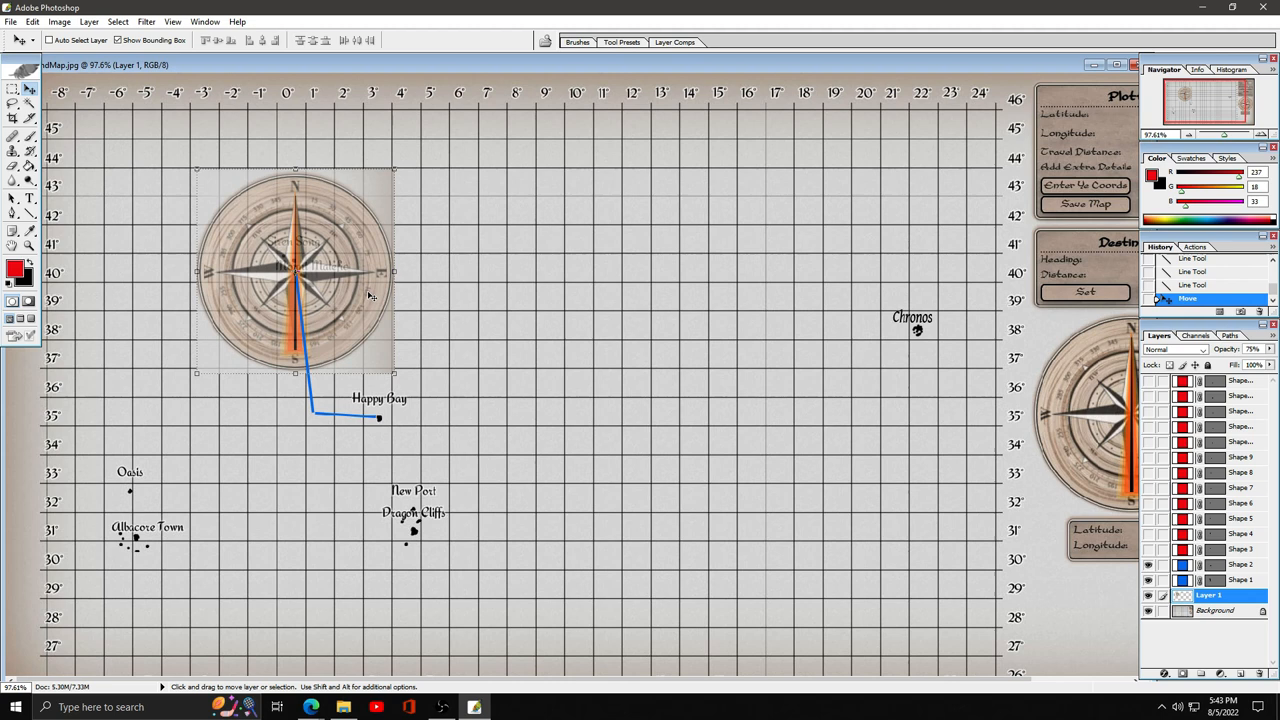
pyautogui.moveTo(310, 278)
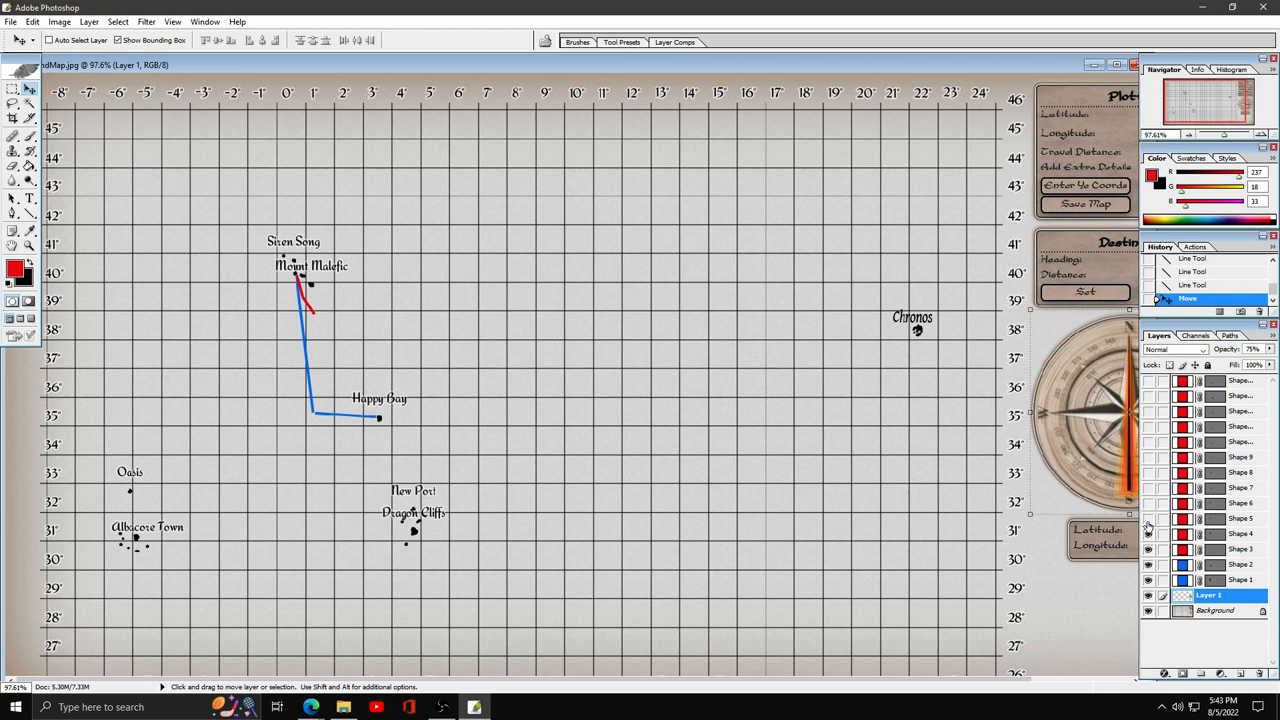
pyautogui.moveTo(1148, 527)
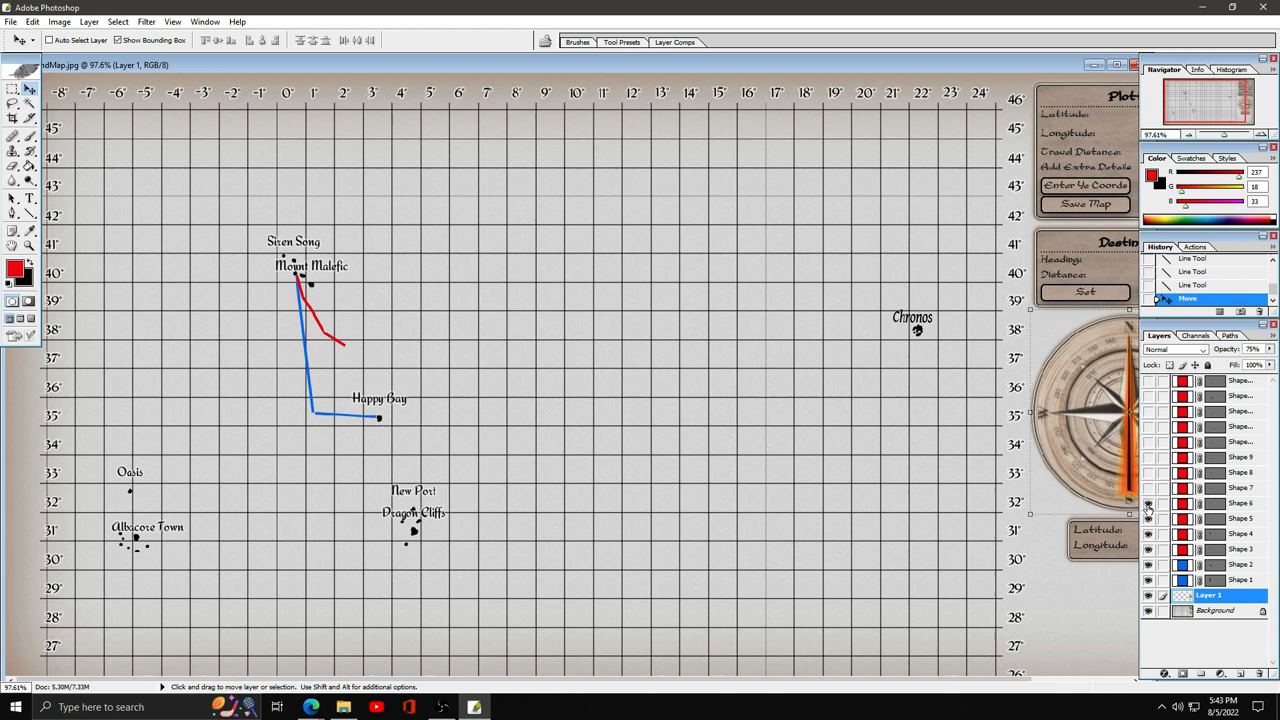
pyautogui.moveTo(1148, 490)
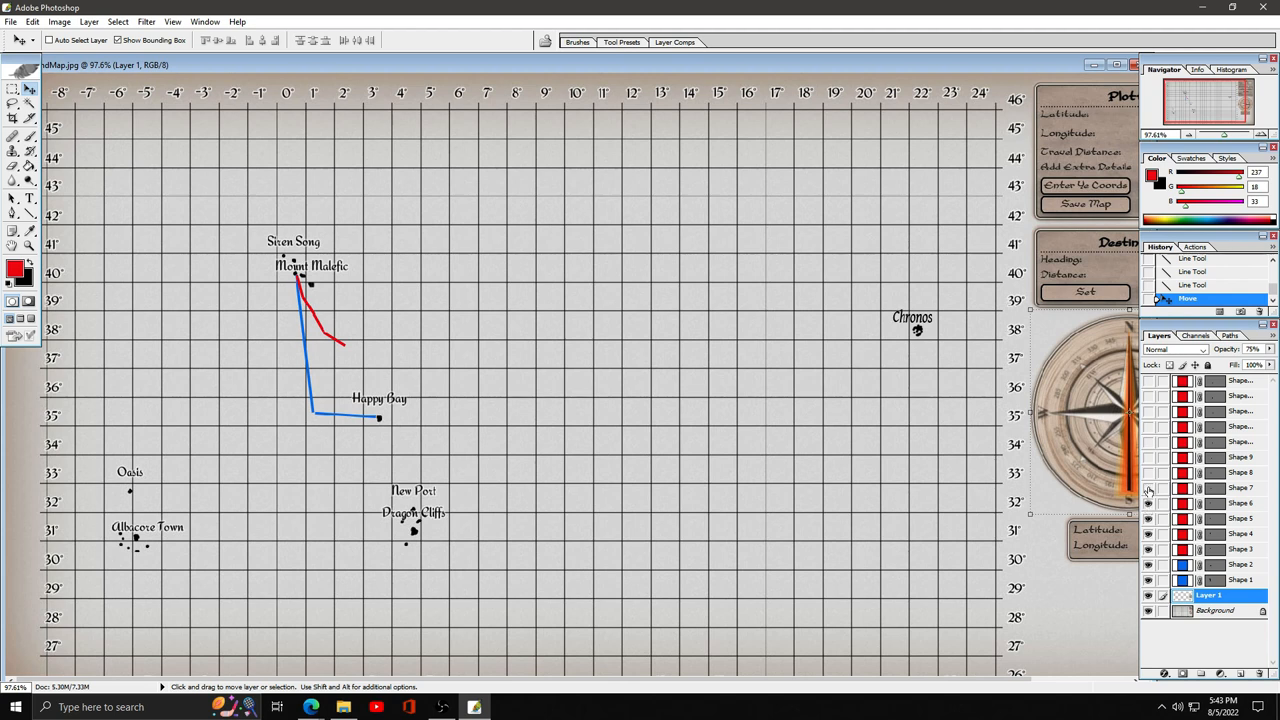
pyautogui.moveTo(1148, 490)
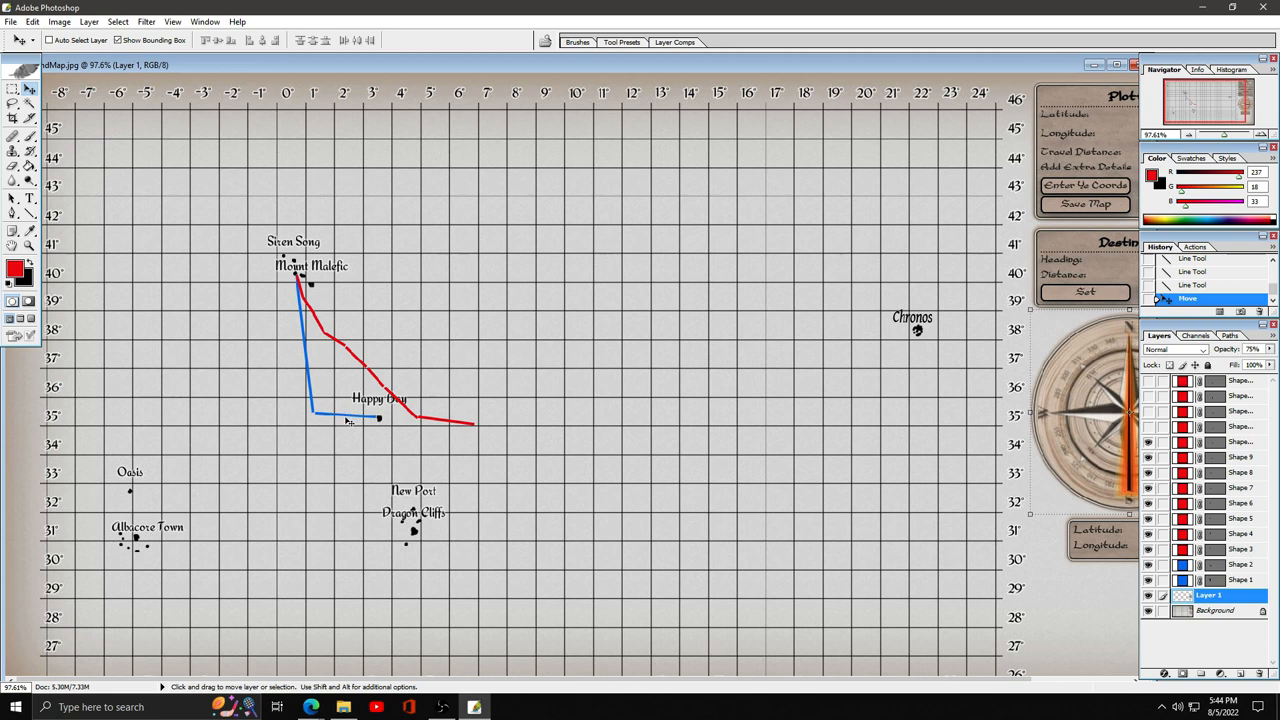
pyautogui.moveTo(348, 420)
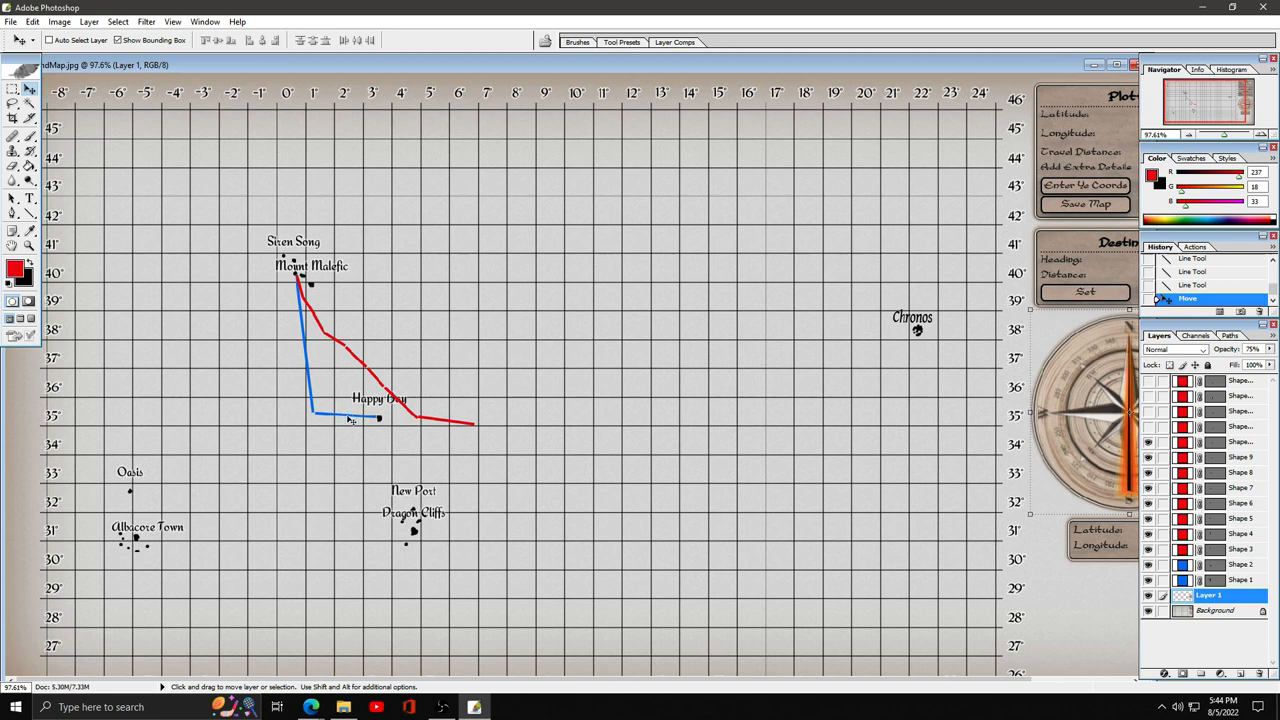
pyautogui.moveTo(353, 415)
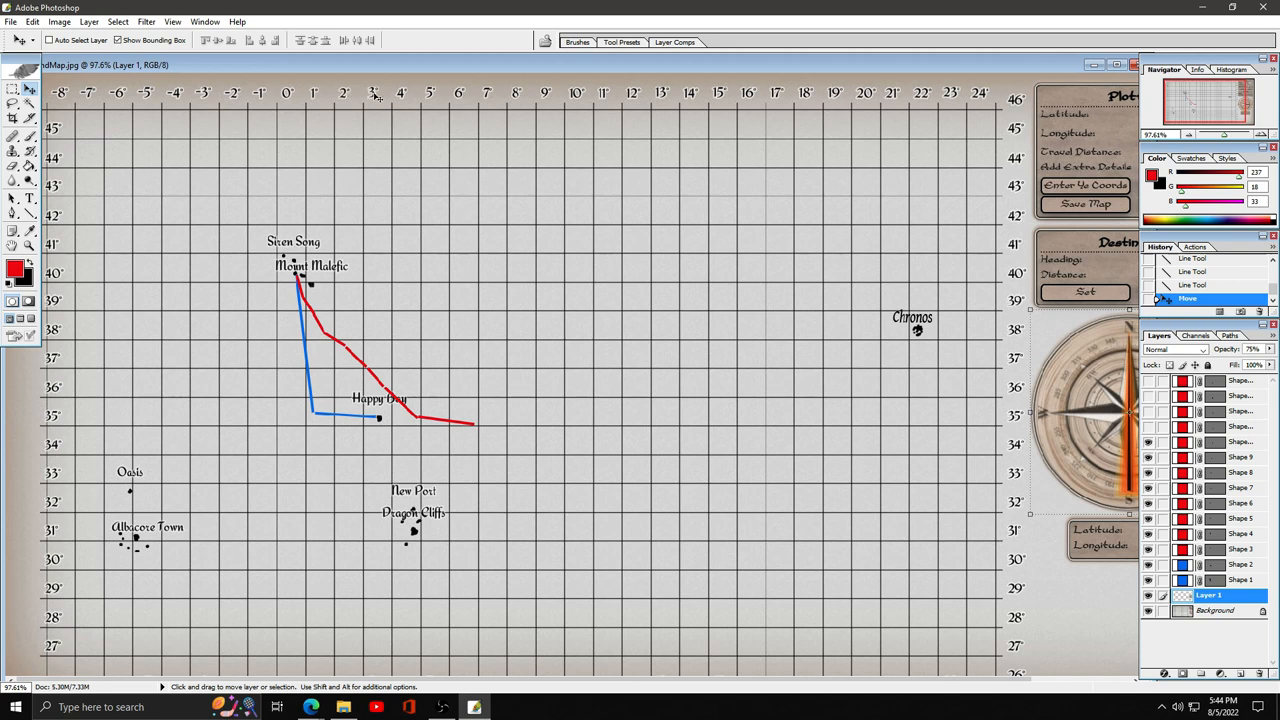
pyautogui.moveTo(415, 100)
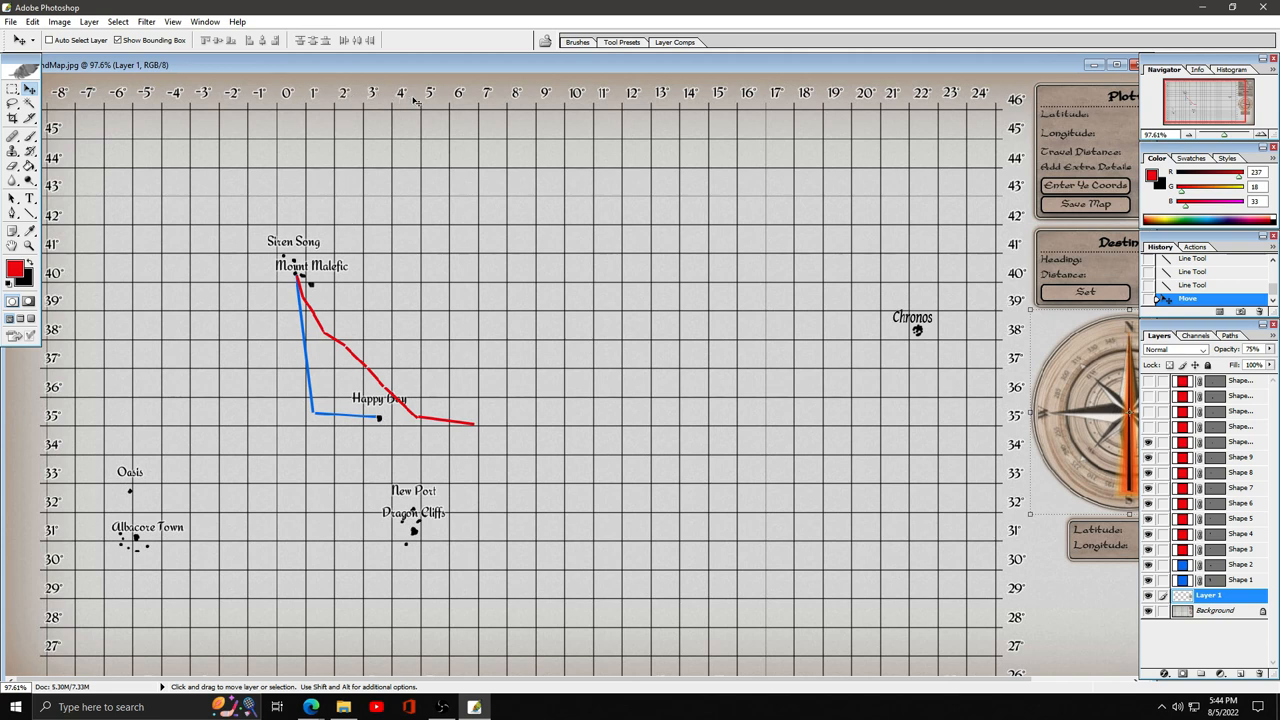
pyautogui.moveTo(428, 94)
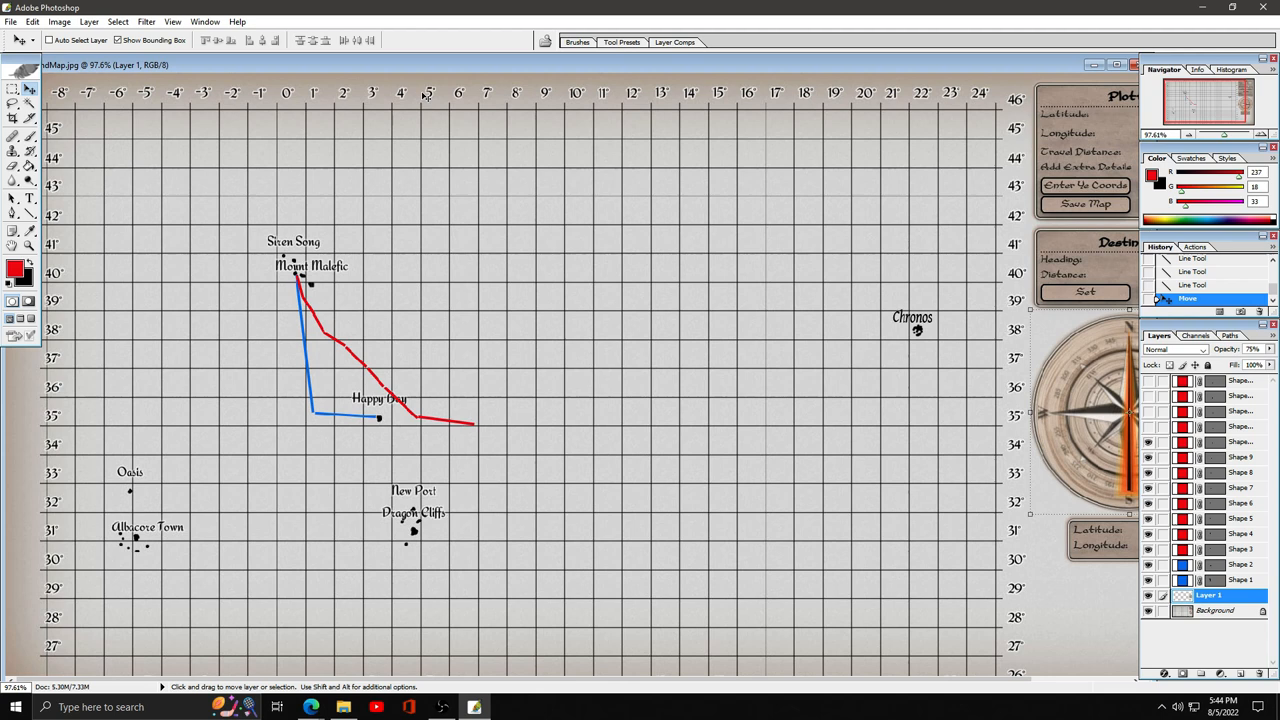
pyautogui.moveTo(347, 345)
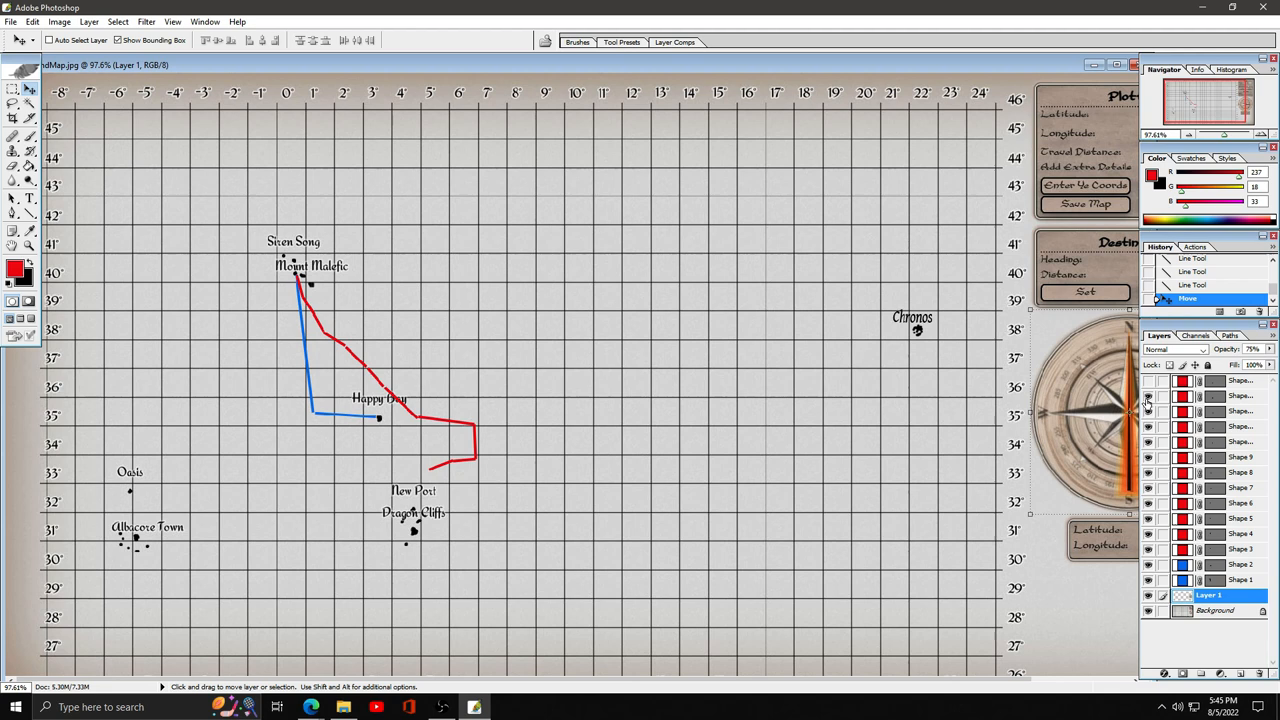
pyautogui.moveTo(1148, 410)
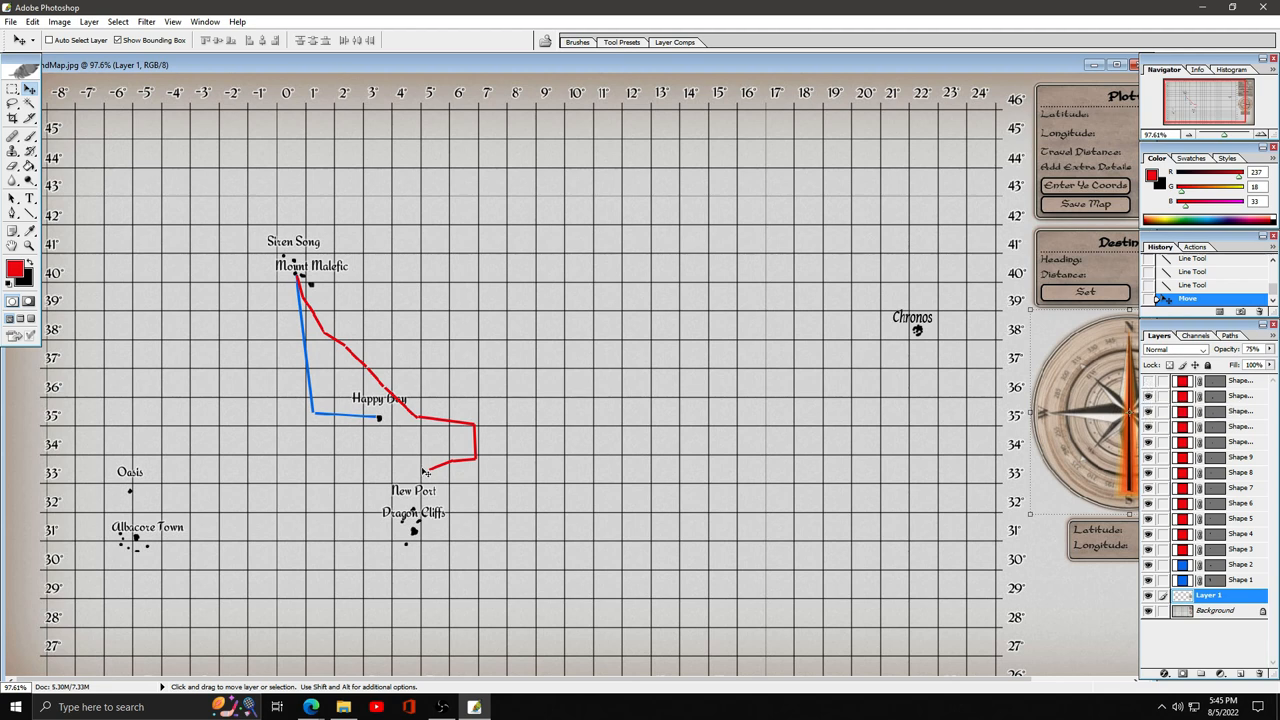
pyautogui.moveTo(430, 474)
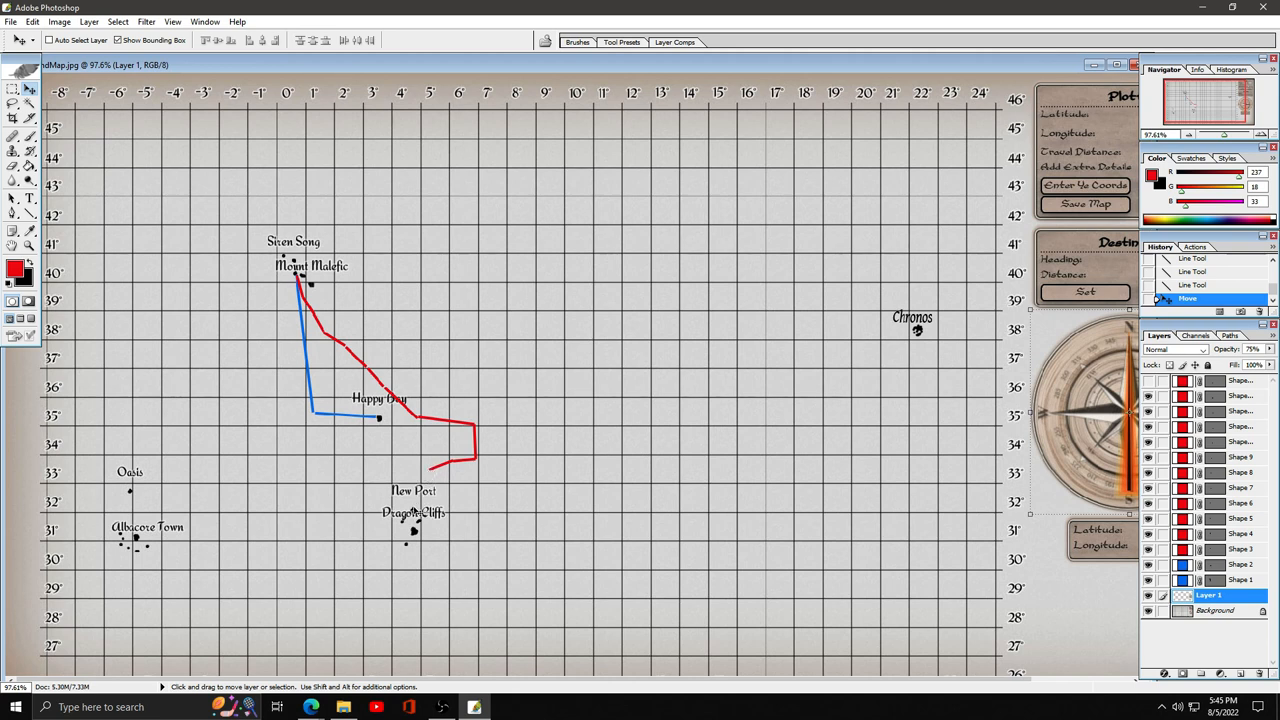
pyautogui.moveTo(395, 430)
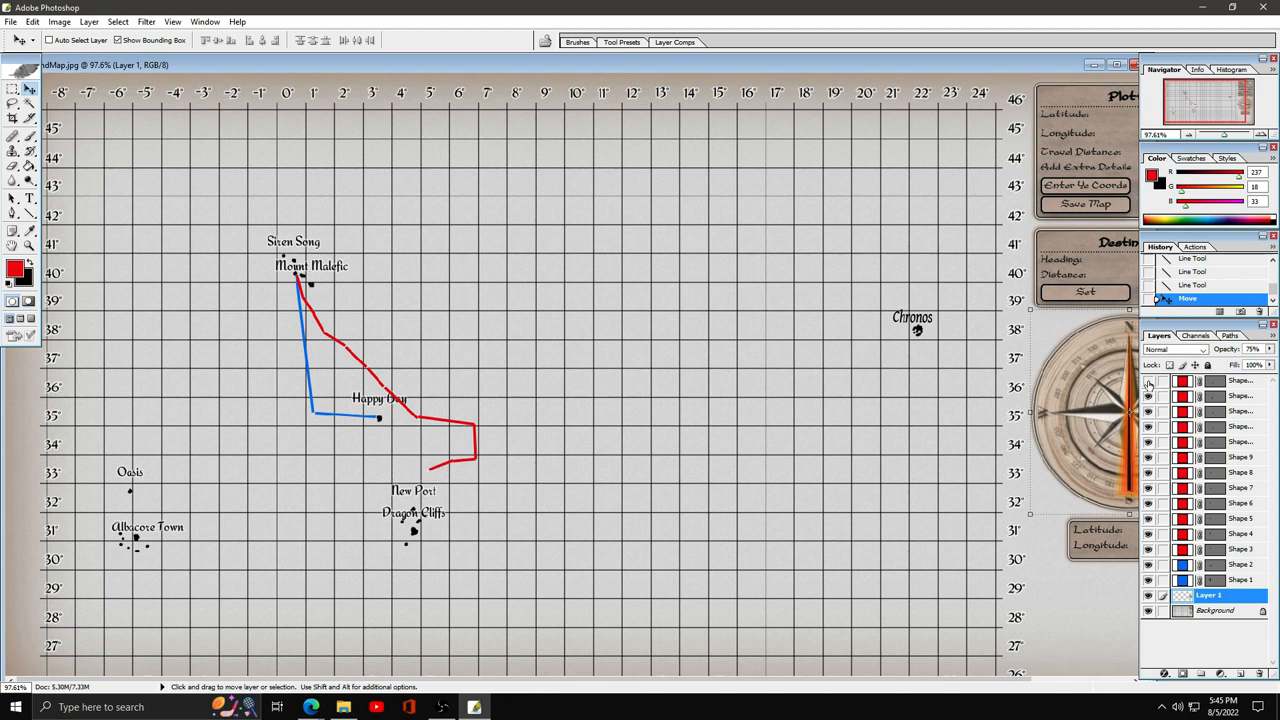
pyautogui.moveTo(1148, 385)
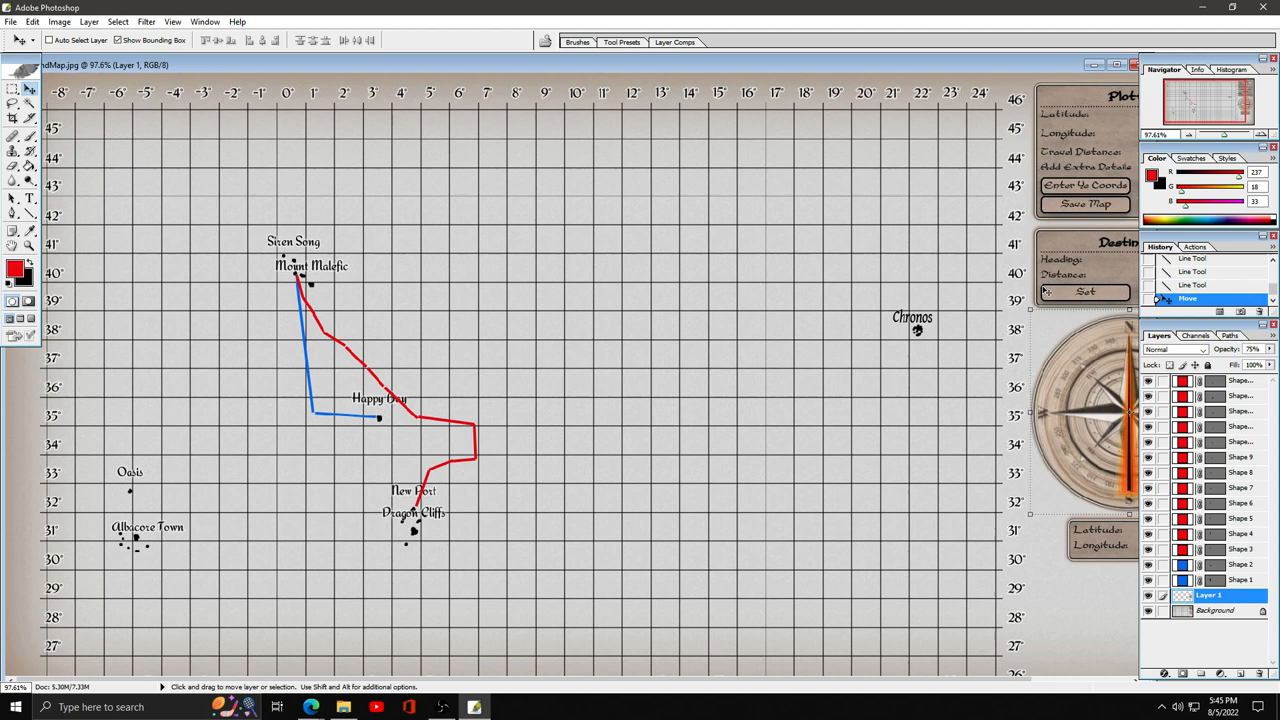
pyautogui.moveTo(420, 280)
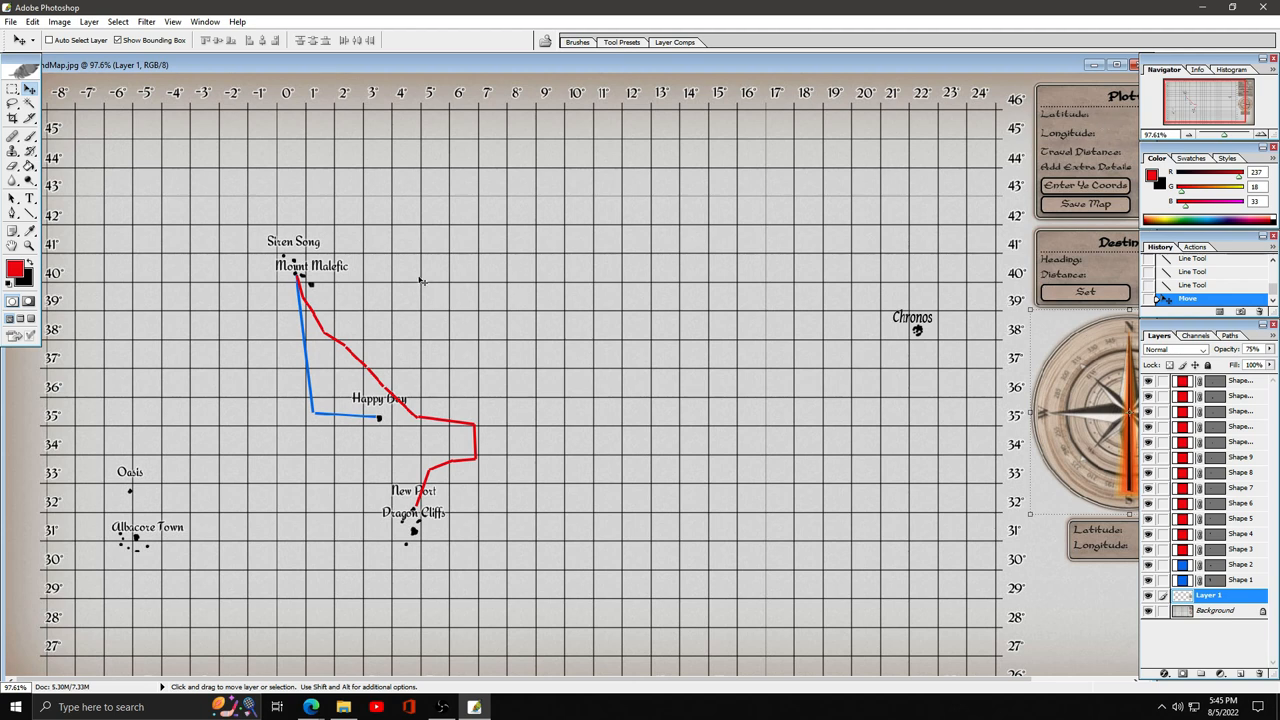
pyautogui.moveTo(945, 233)
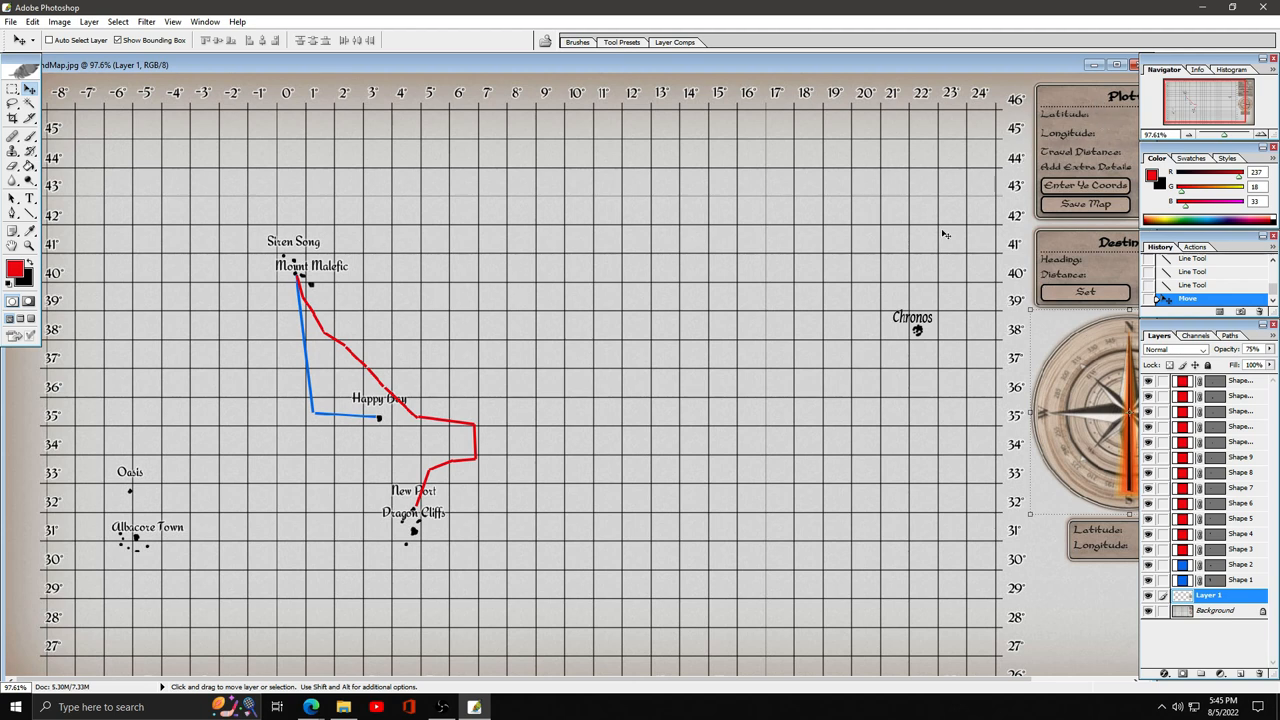
pyautogui.moveTo(335, 295)
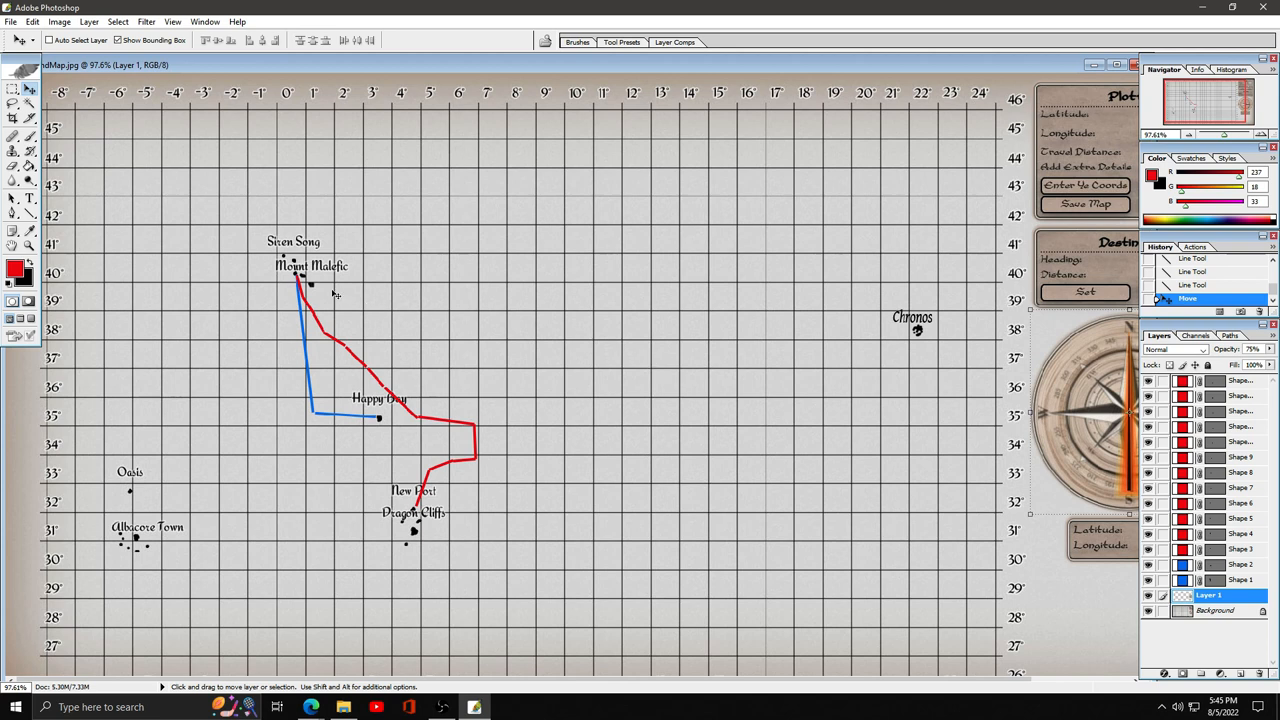
pyautogui.moveTo(530, 315)
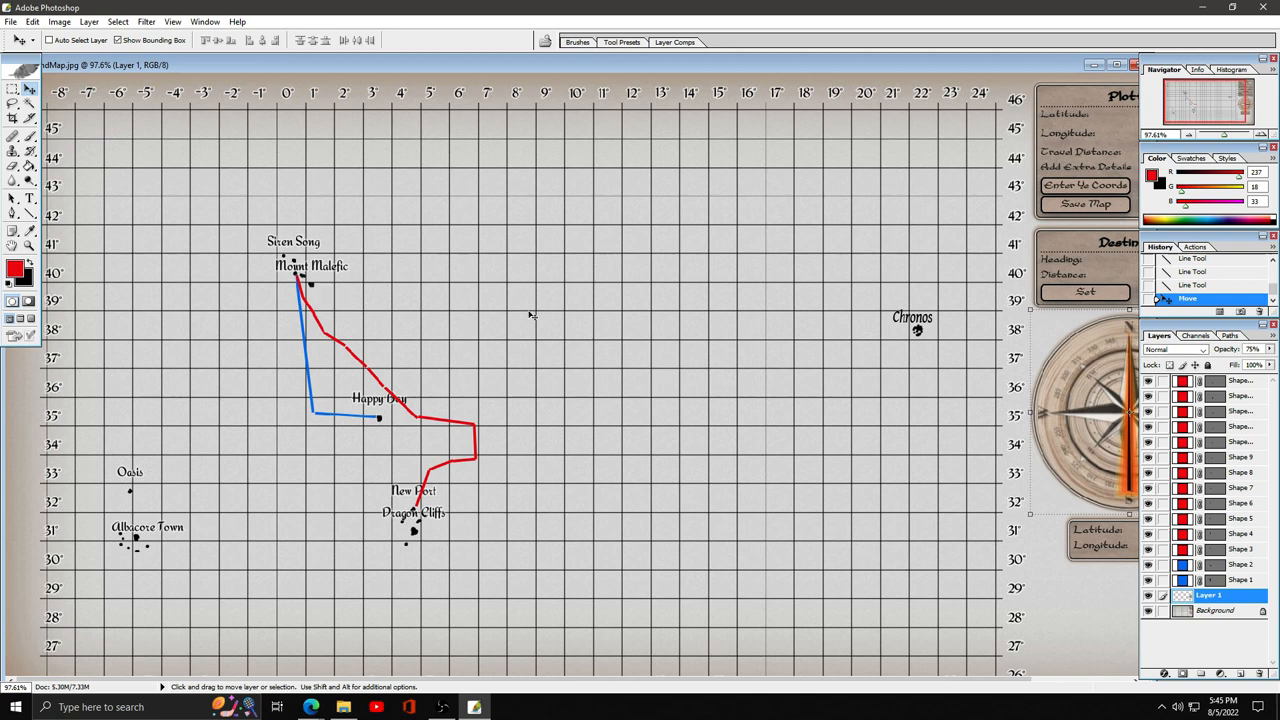
pyautogui.moveTo(950, 308)
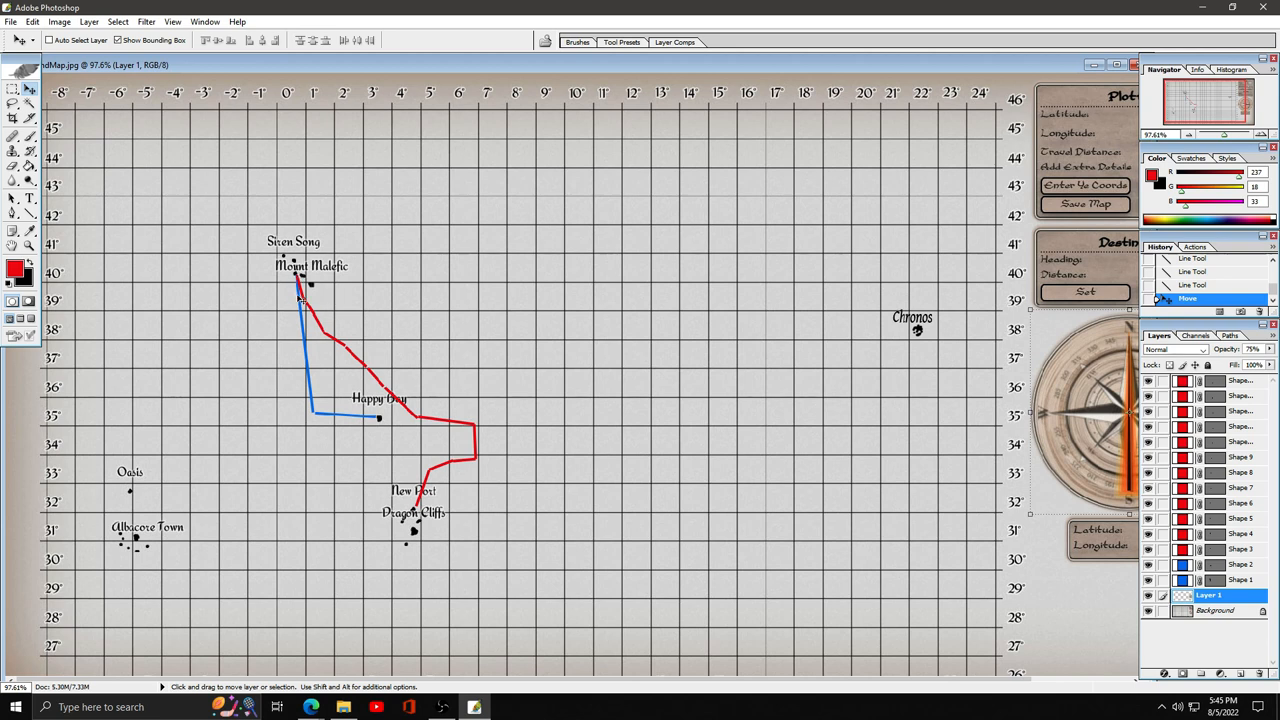
pyautogui.moveTo(400, 410)
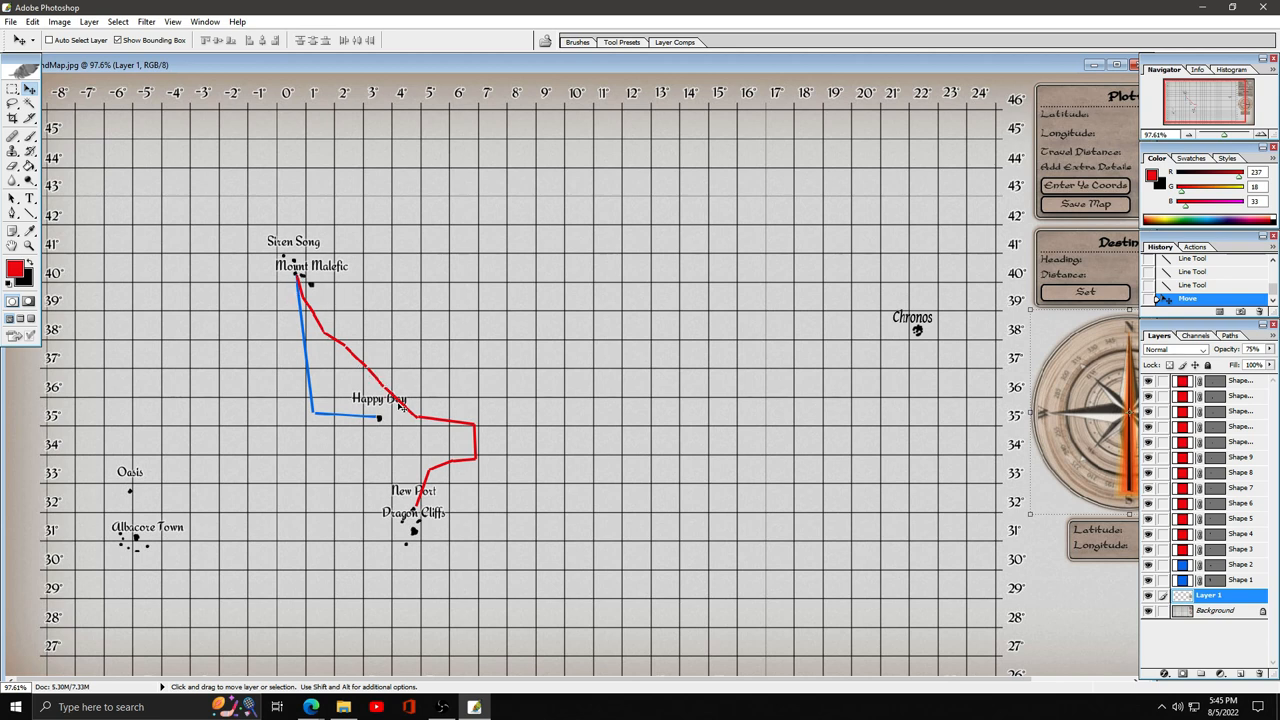
pyautogui.moveTo(420, 490)
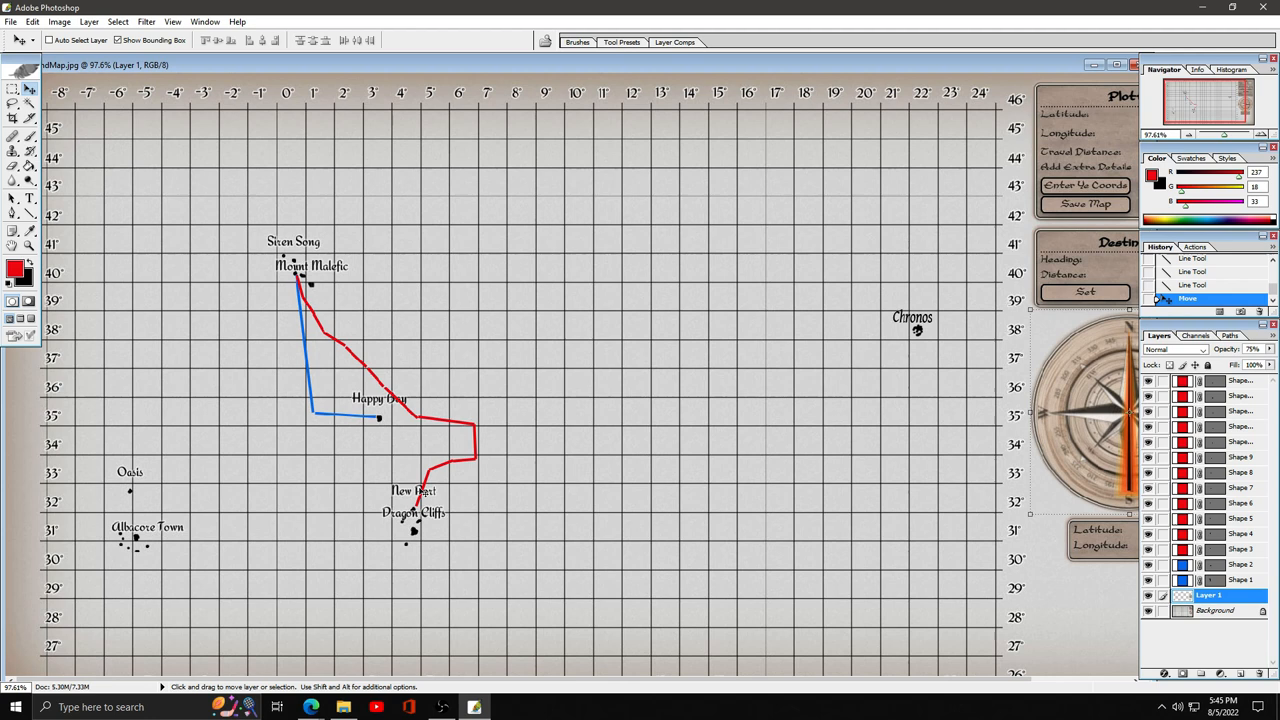
pyautogui.moveTo(503, 521)
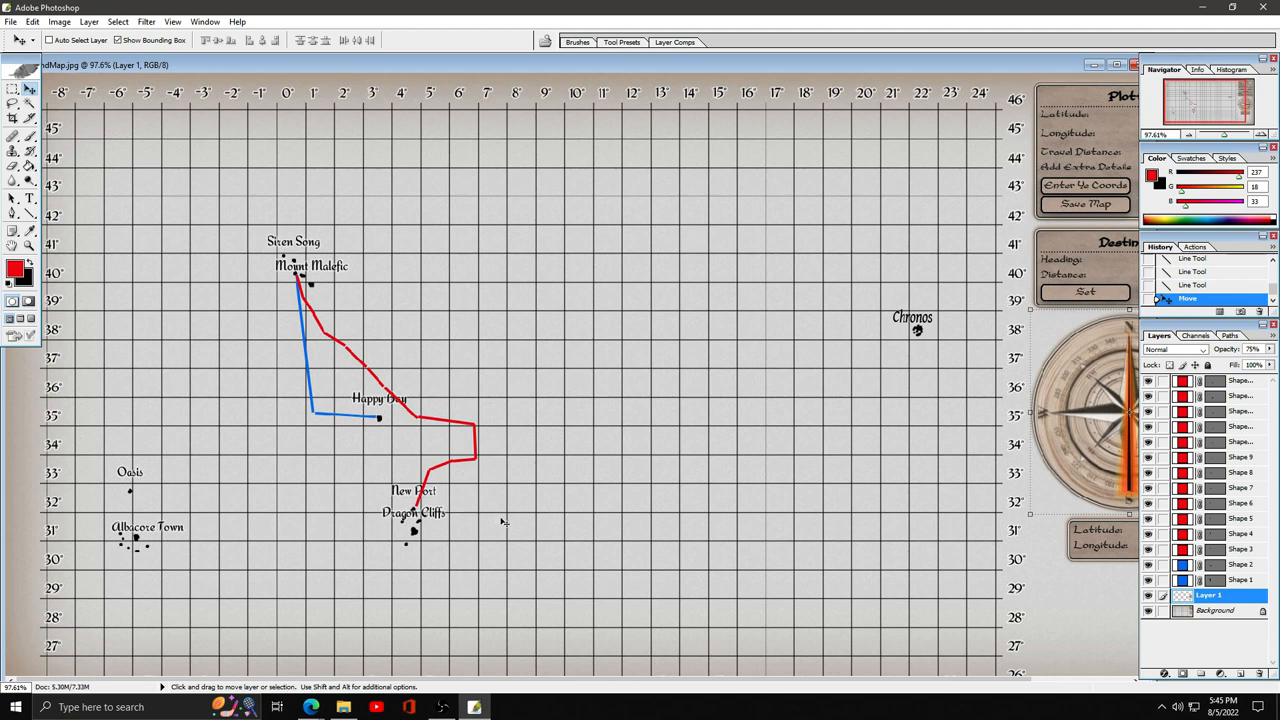
pyautogui.moveTo(528, 500)
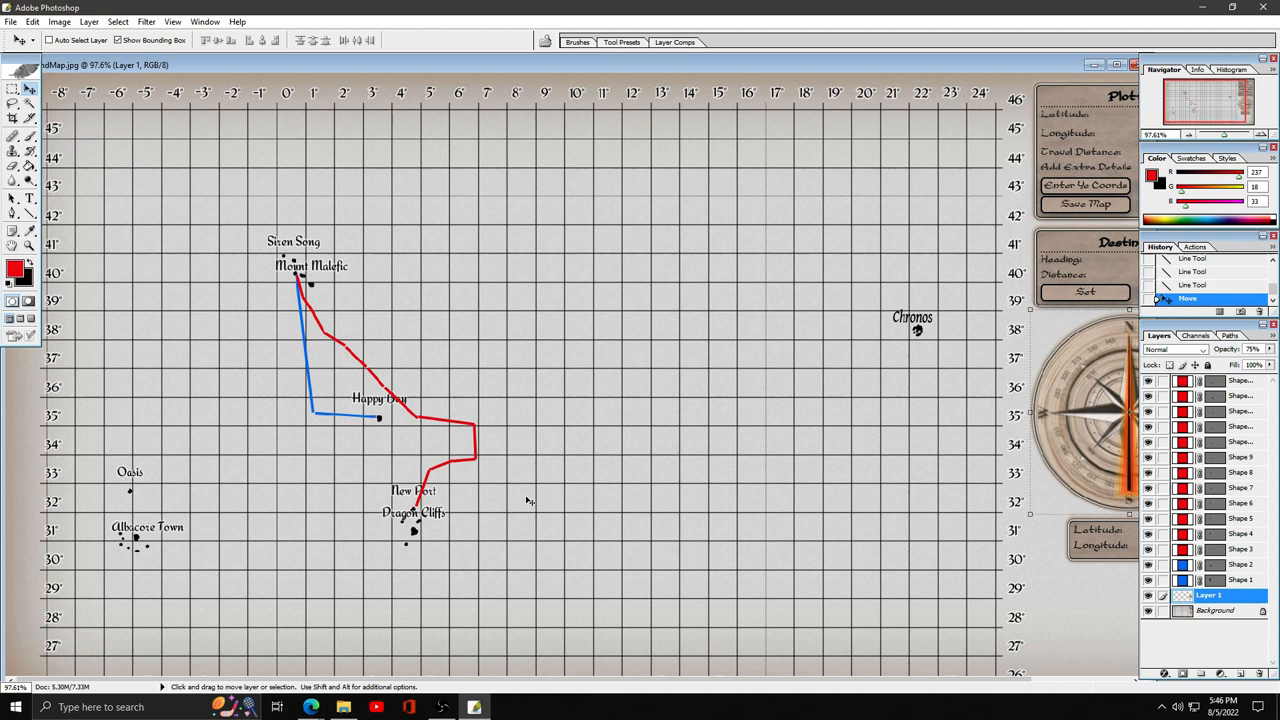
pyautogui.moveTo(471, 429)
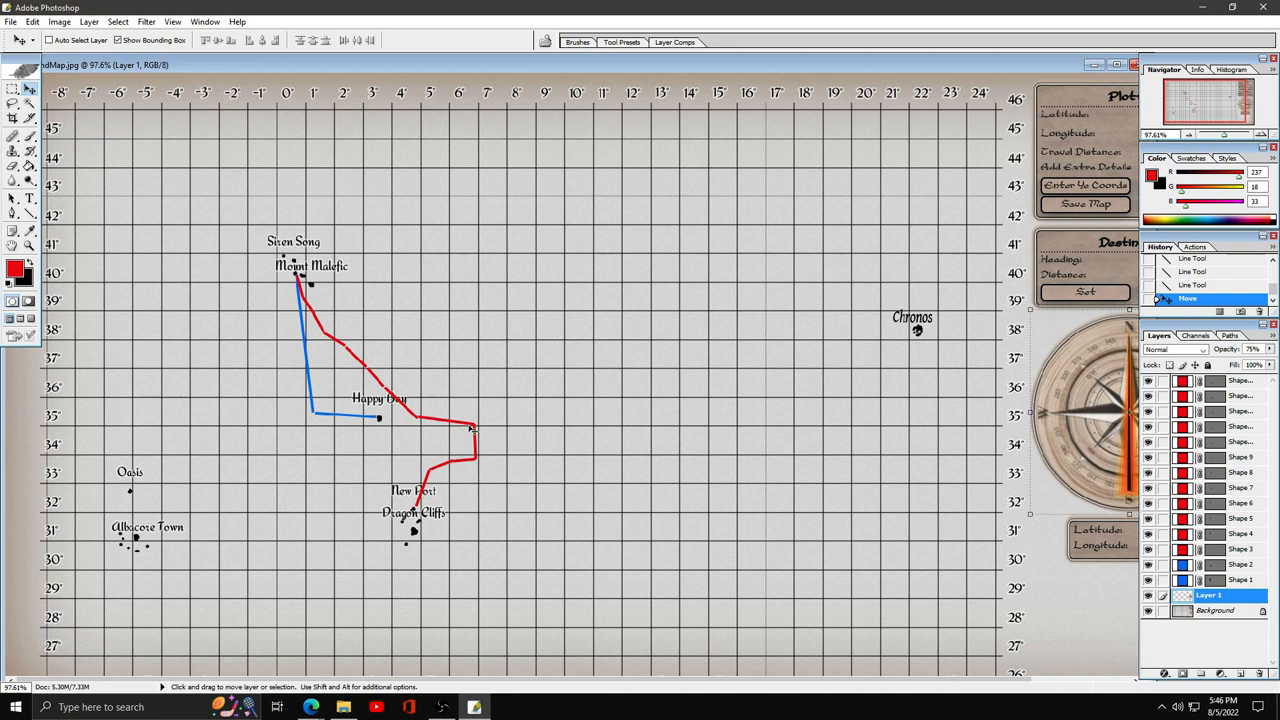
pyautogui.moveTo(463, 424)
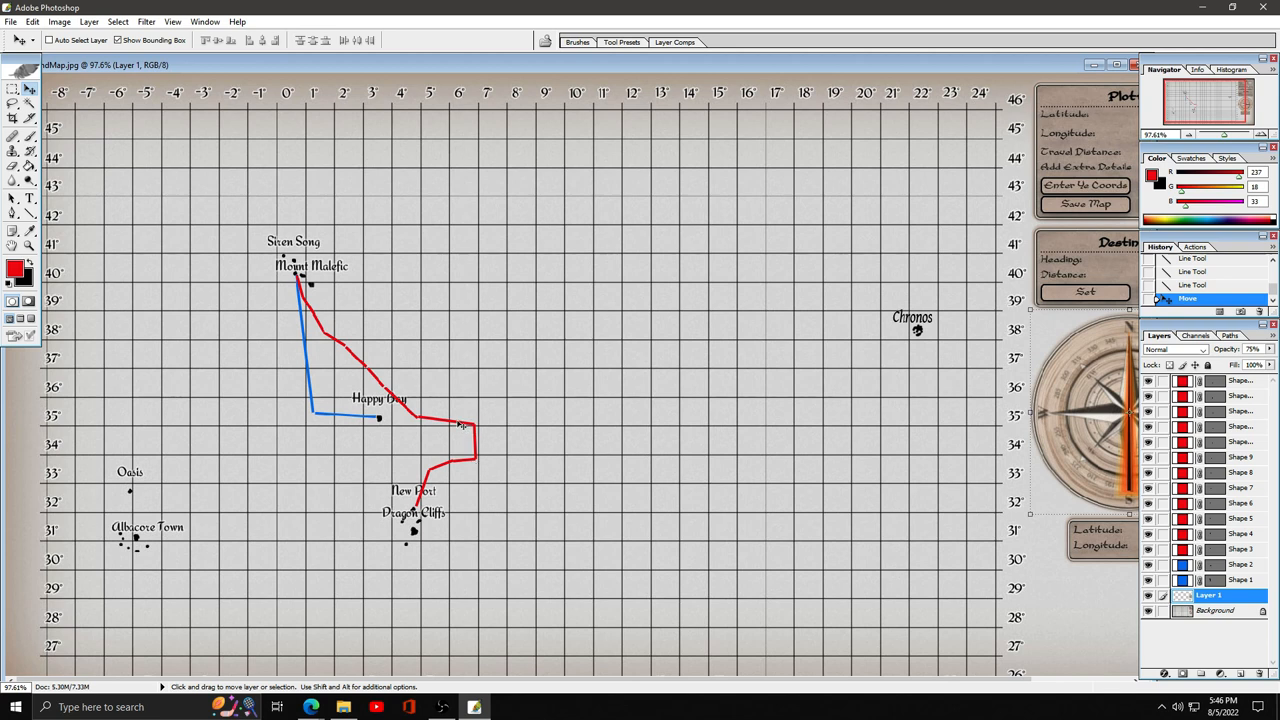
pyautogui.moveTo(420, 428)
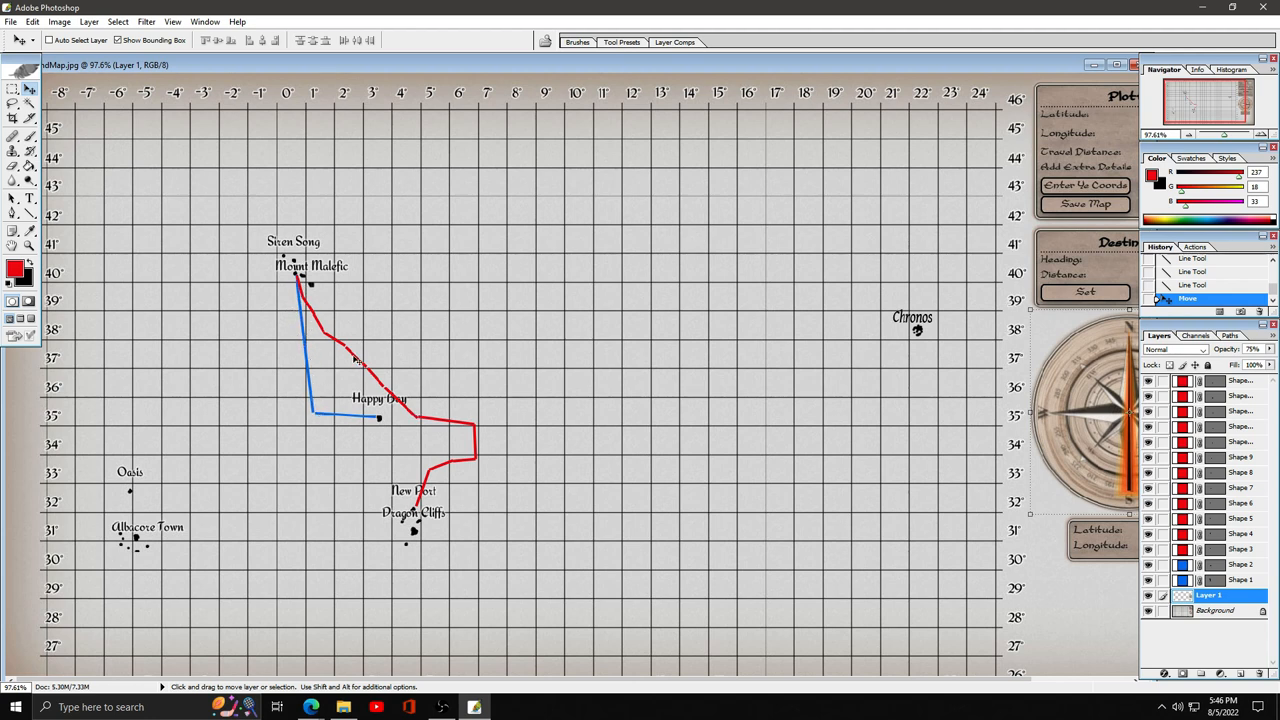
pyautogui.moveTo(490, 335)
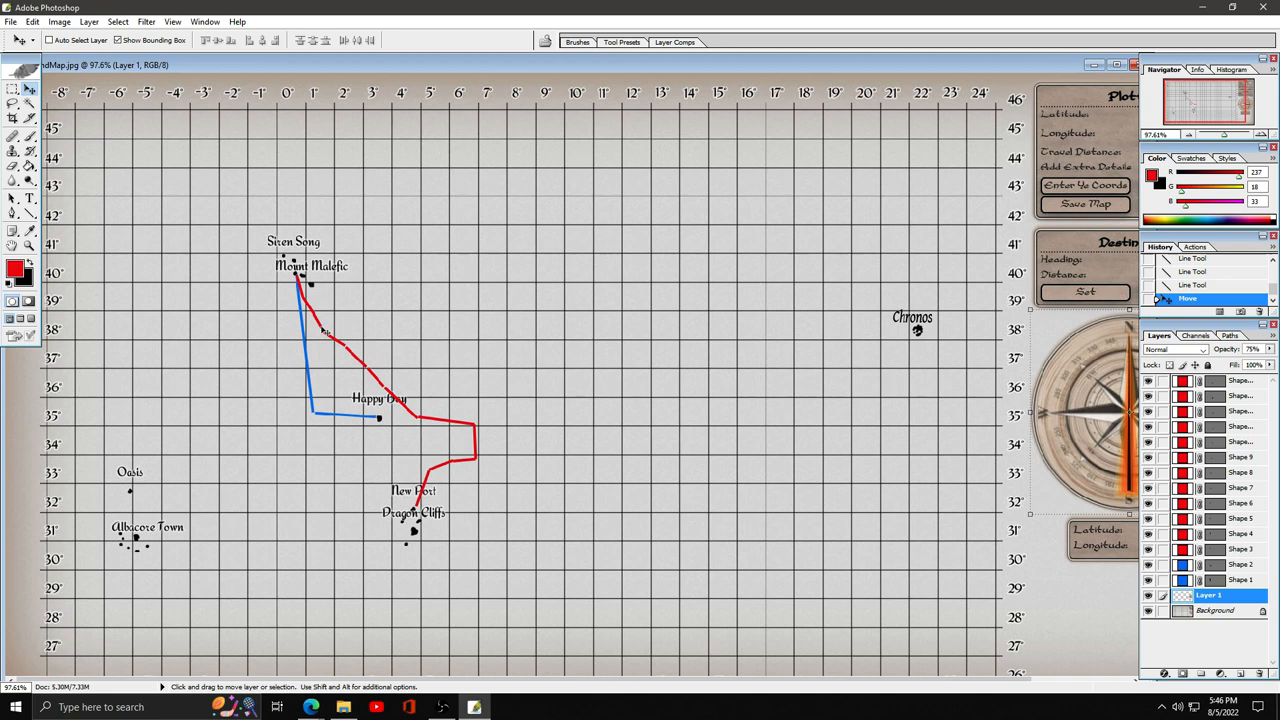
pyautogui.moveTo(351, 331)
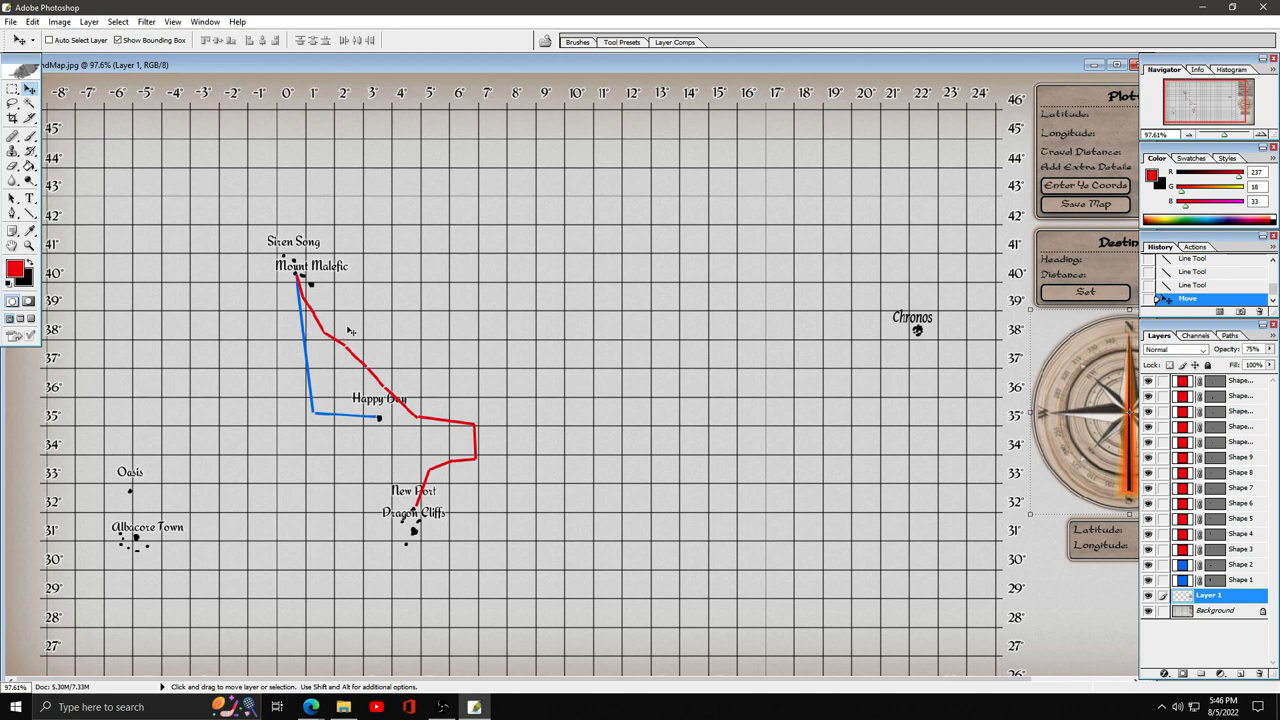
pyautogui.moveTo(425, 443)
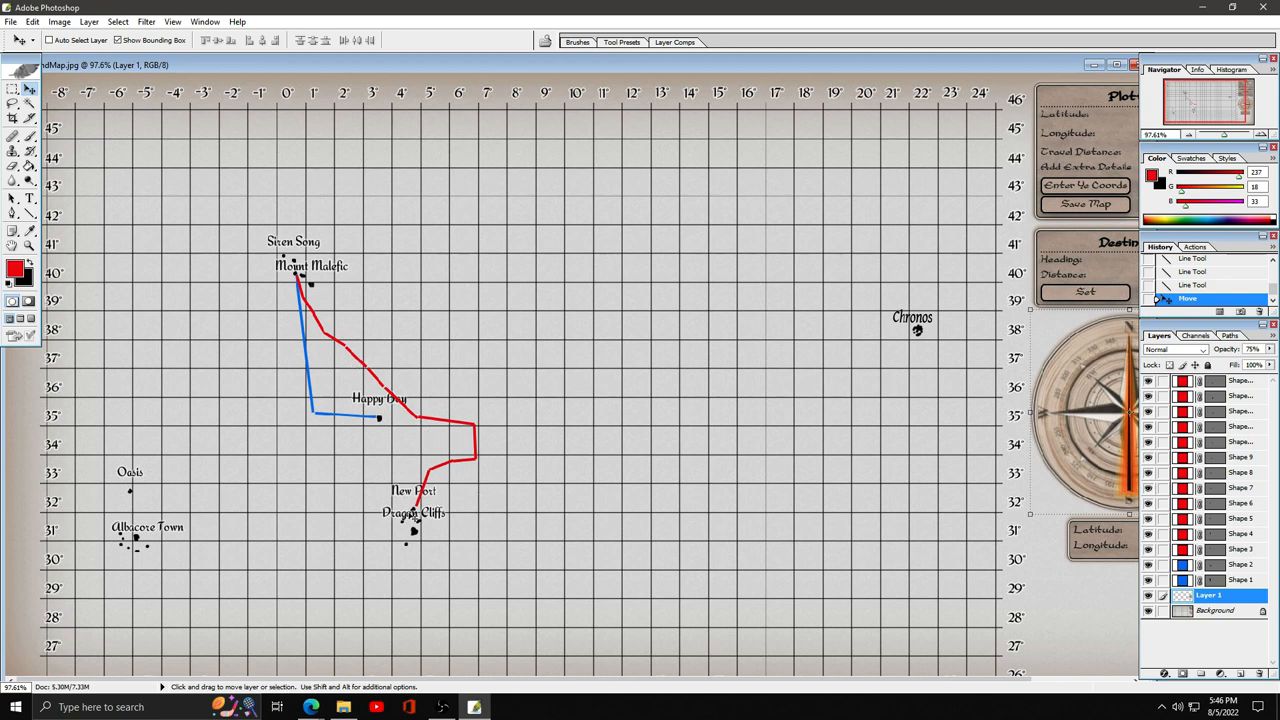
pyautogui.moveTo(1100, 412)
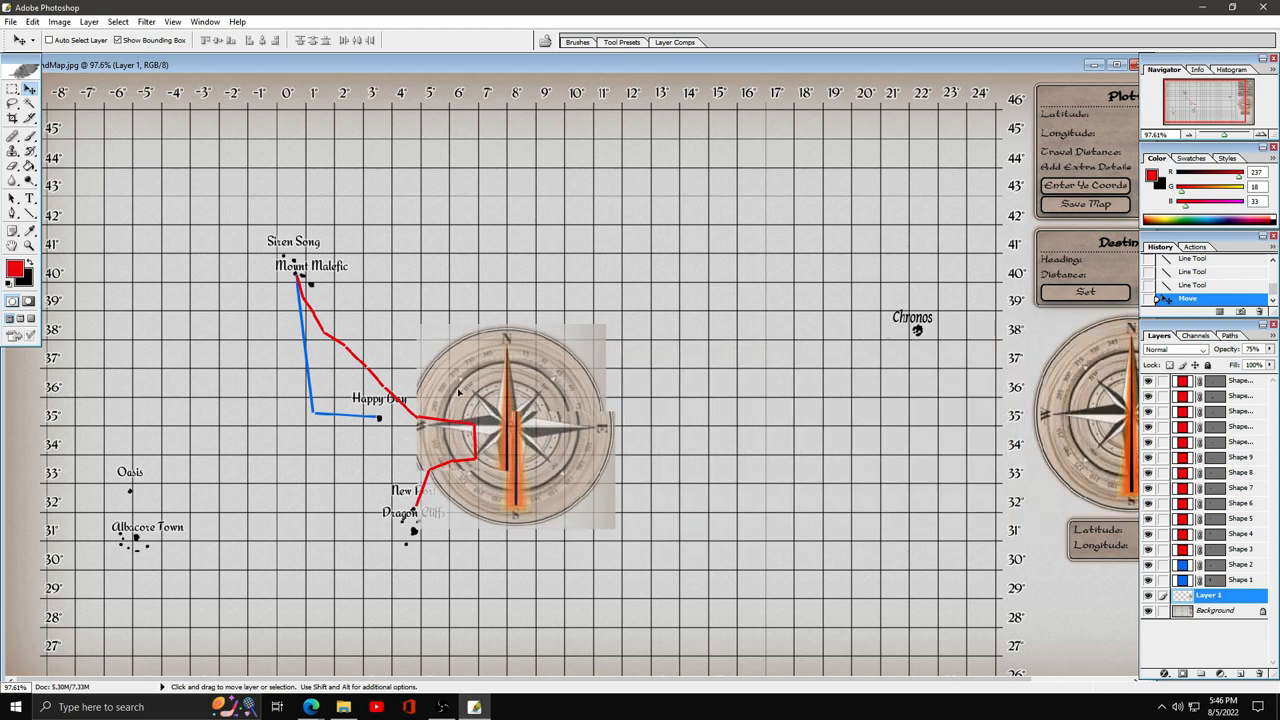
# Try the compass rose at several spots over and west of Mount Malefic.
pyautogui.moveTo(510, 425); pyautogui.dragTo(330, 325)
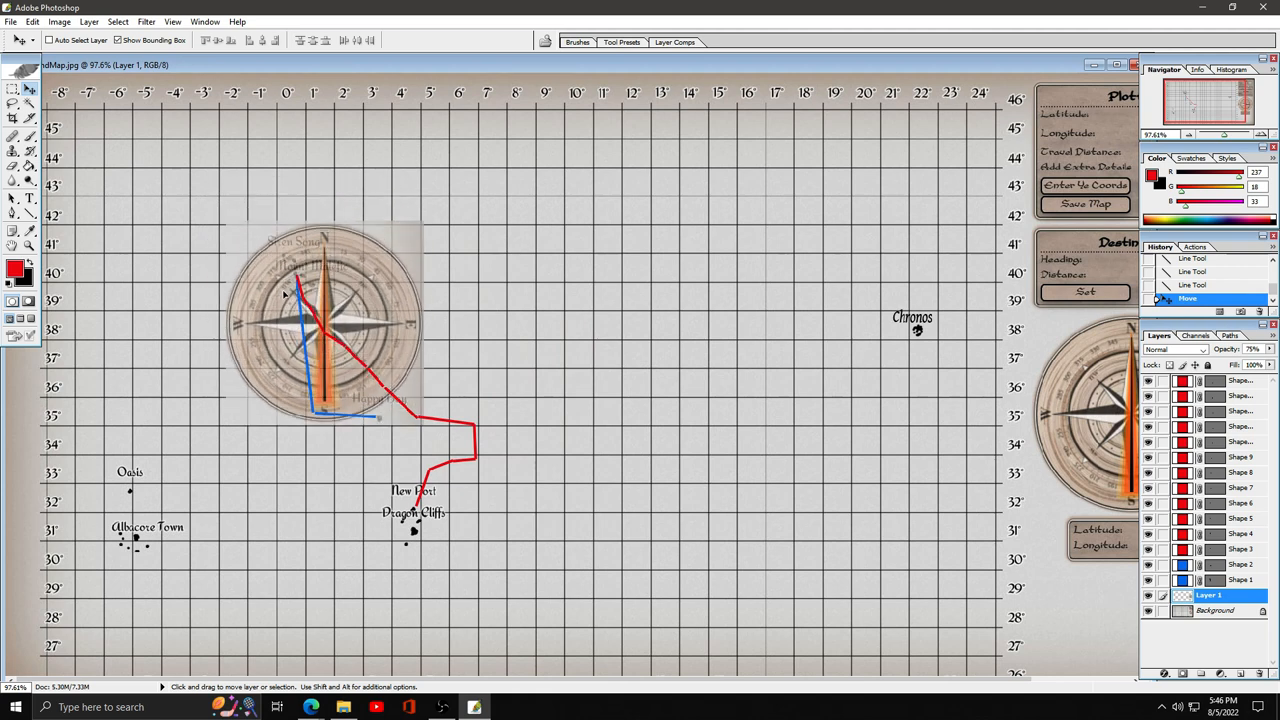
pyautogui.moveTo(300, 290); pyautogui.dragTo(315, 320)
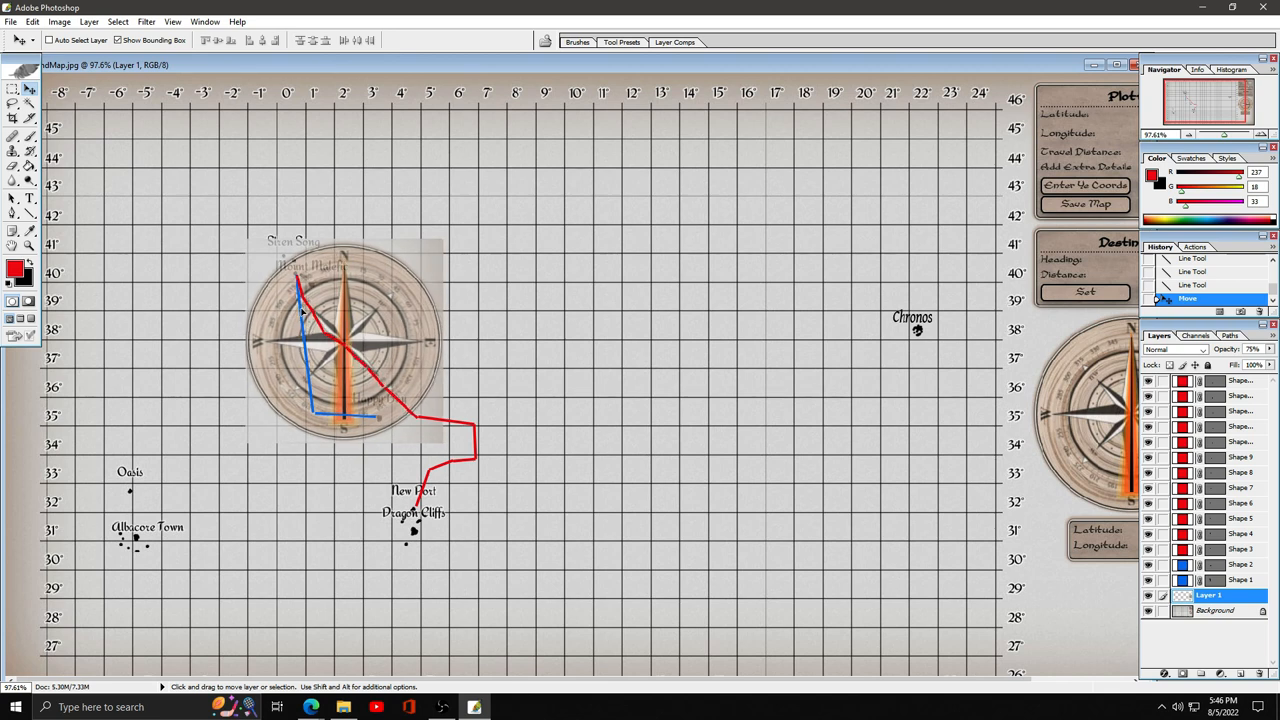
pyautogui.moveTo(345, 340); pyautogui.dragTo(295, 340)
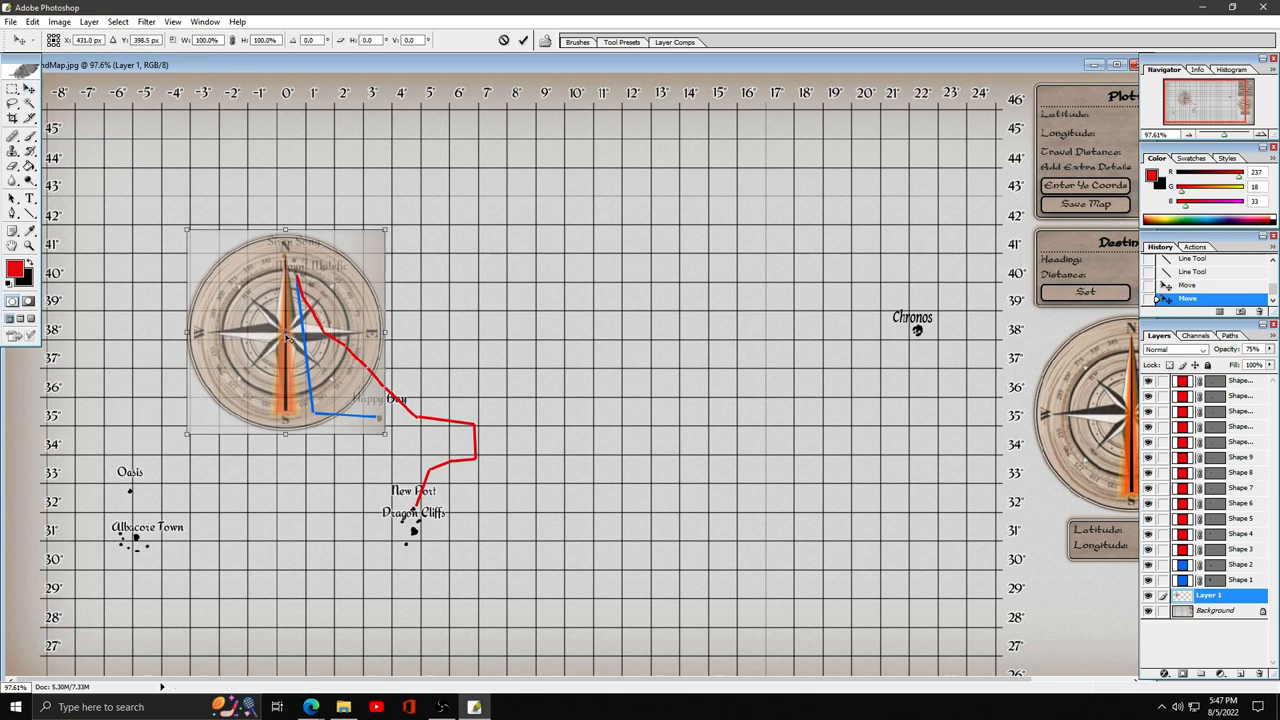
pyautogui.moveTo(290, 335); pyautogui.dragTo(277, 343)
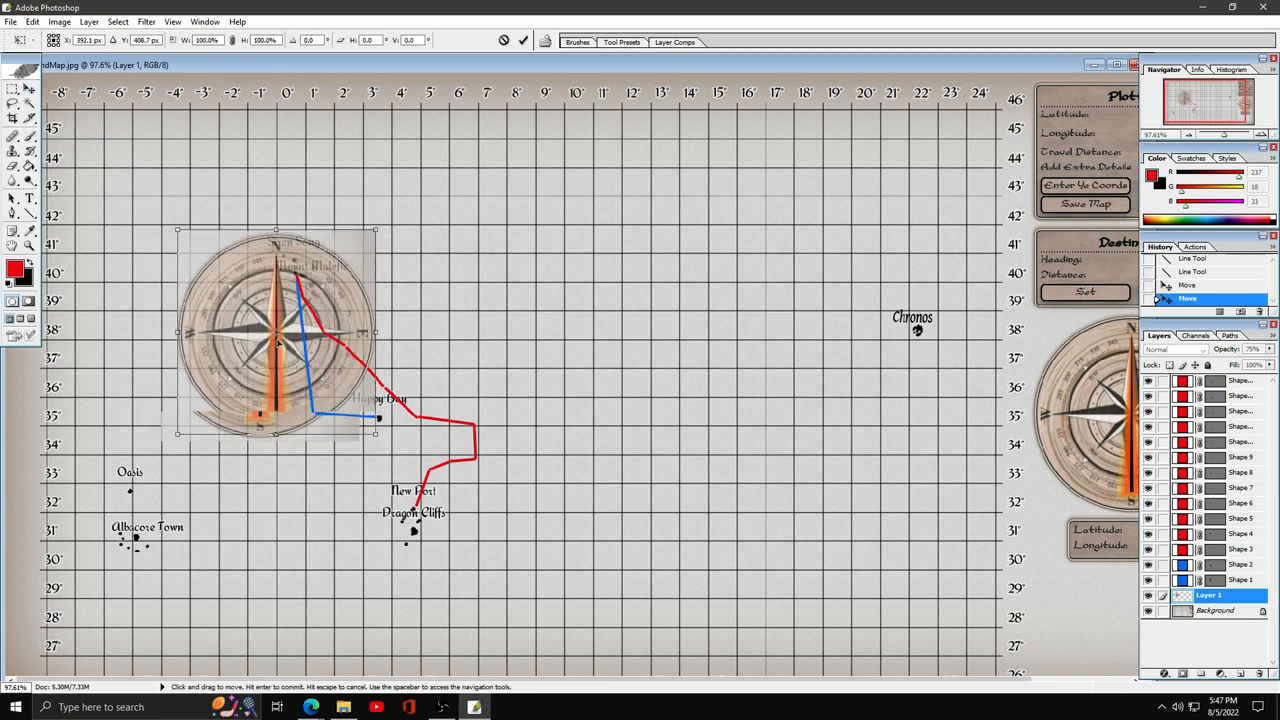
# Move the compass rose east across the red track to the right edge beside Chronos.
pyautogui.moveTo(278, 335); pyautogui.dragTo(290, 330)
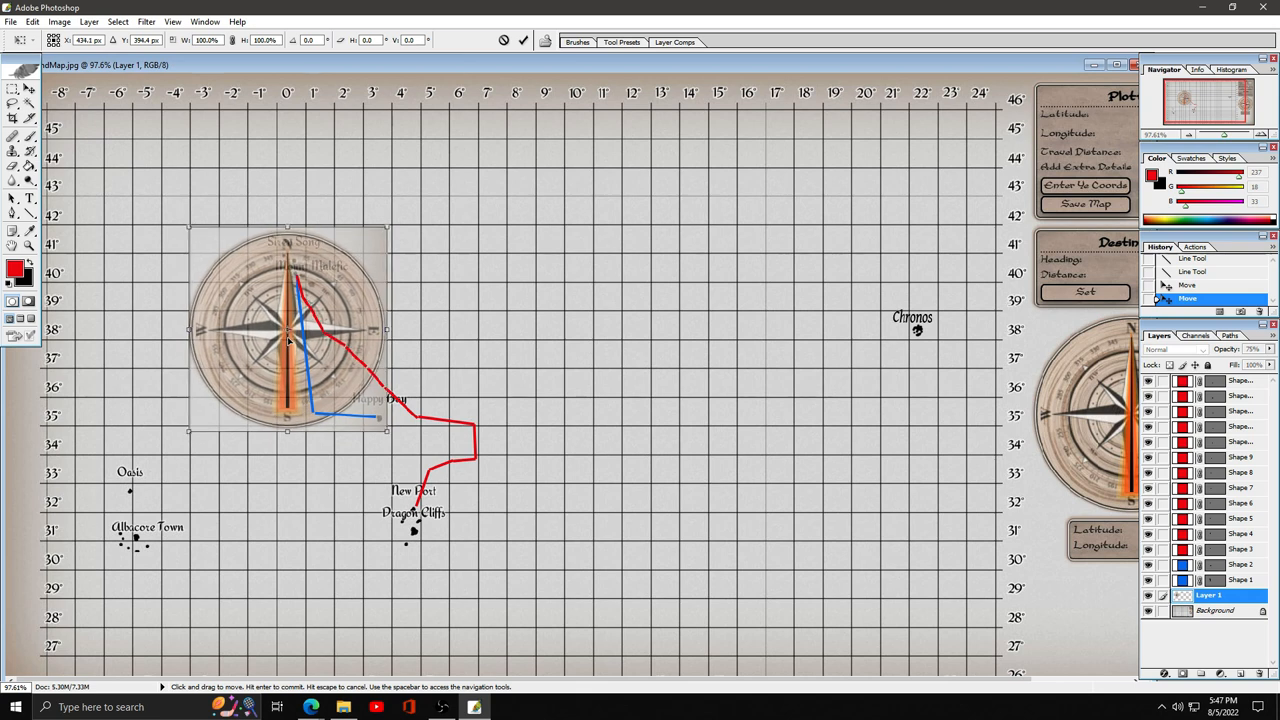
pyautogui.moveTo(287, 330); pyautogui.dragTo(420, 340)
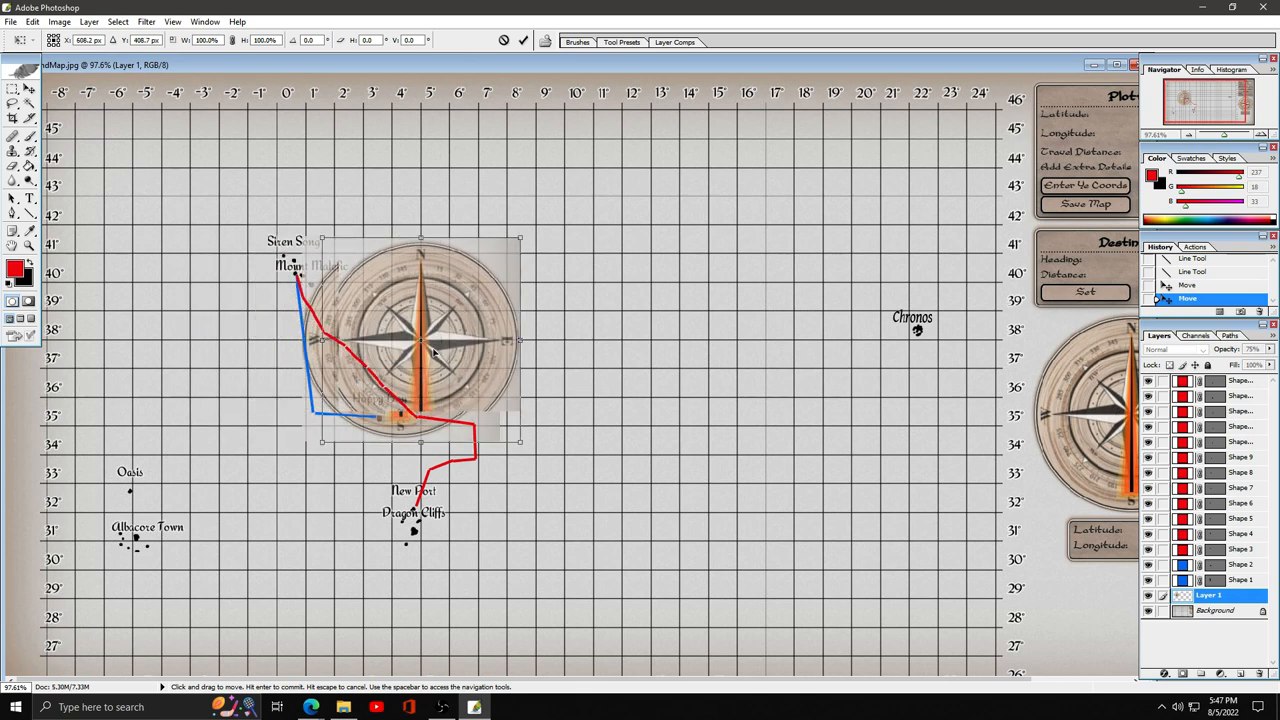
pyautogui.moveTo(420, 340); pyautogui.dragTo(1040, 420)
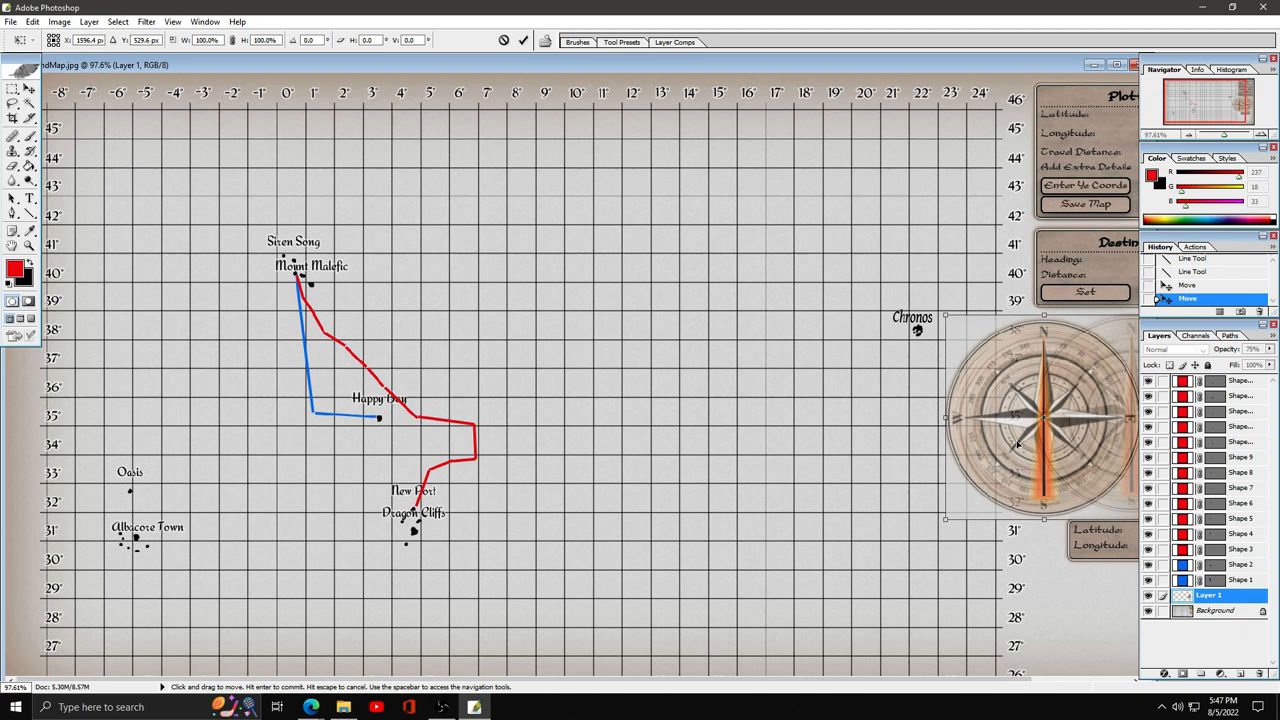